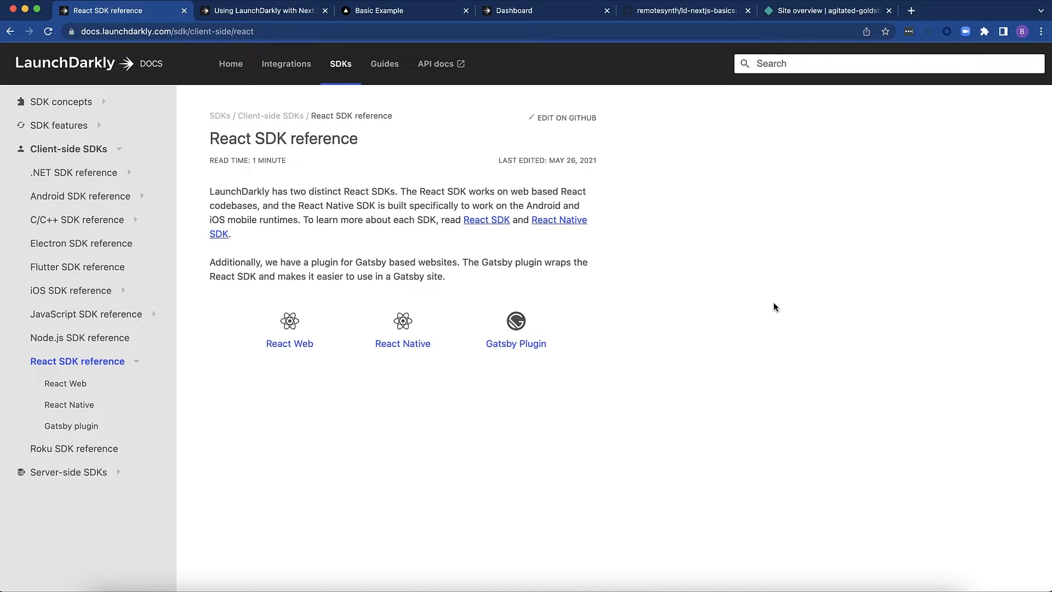
pyautogui.moveTo(506, 242)
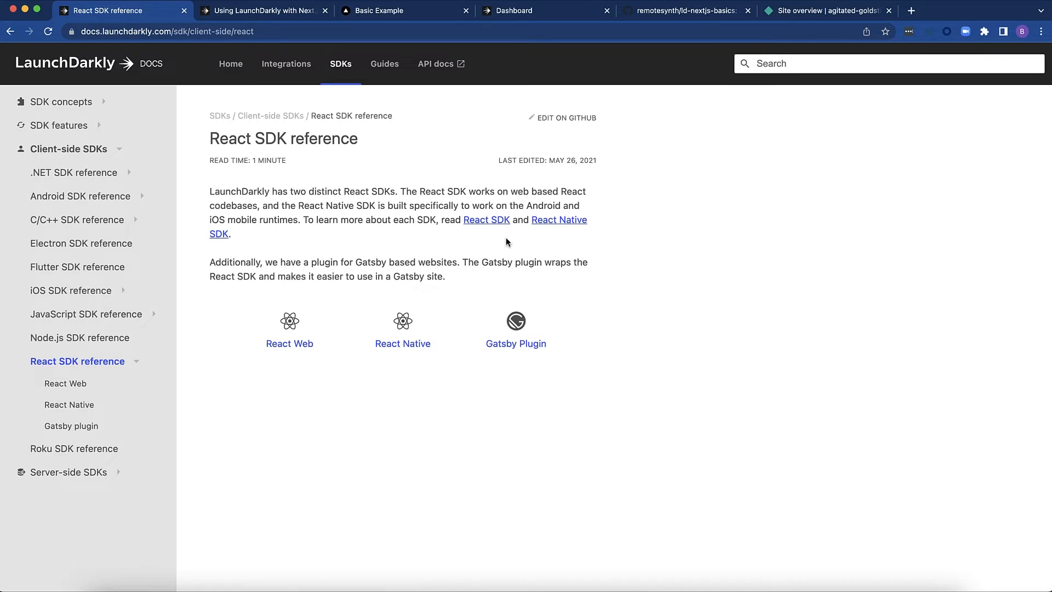
pyautogui.moveTo(139, 366)
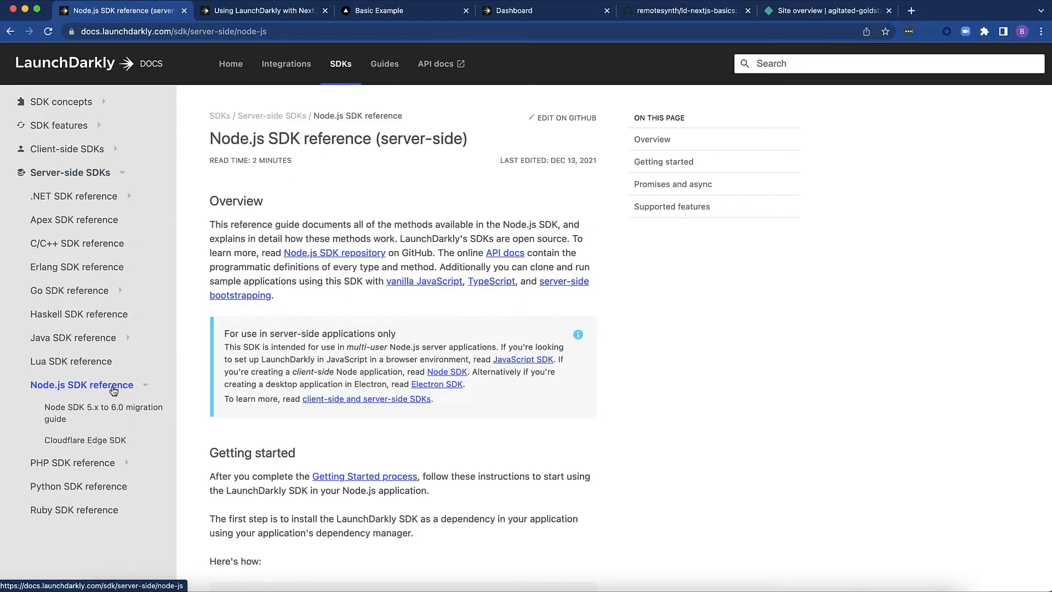
pyautogui.moveTo(446, 434)
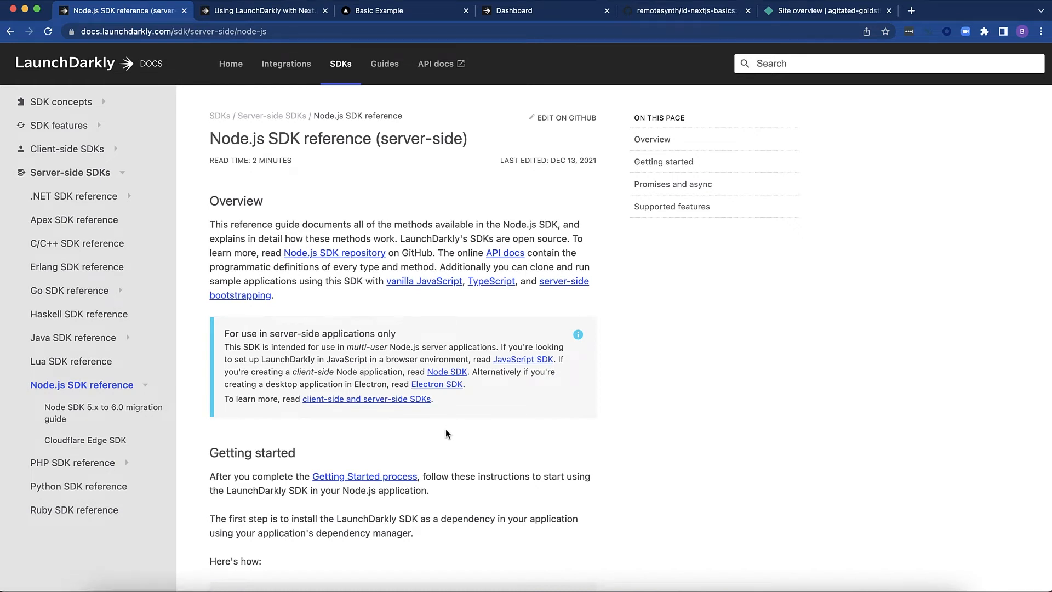
# - Review the Node.js SDK Getting started steps, then switch to the local Next.js example site
pyautogui.scroll(-3)
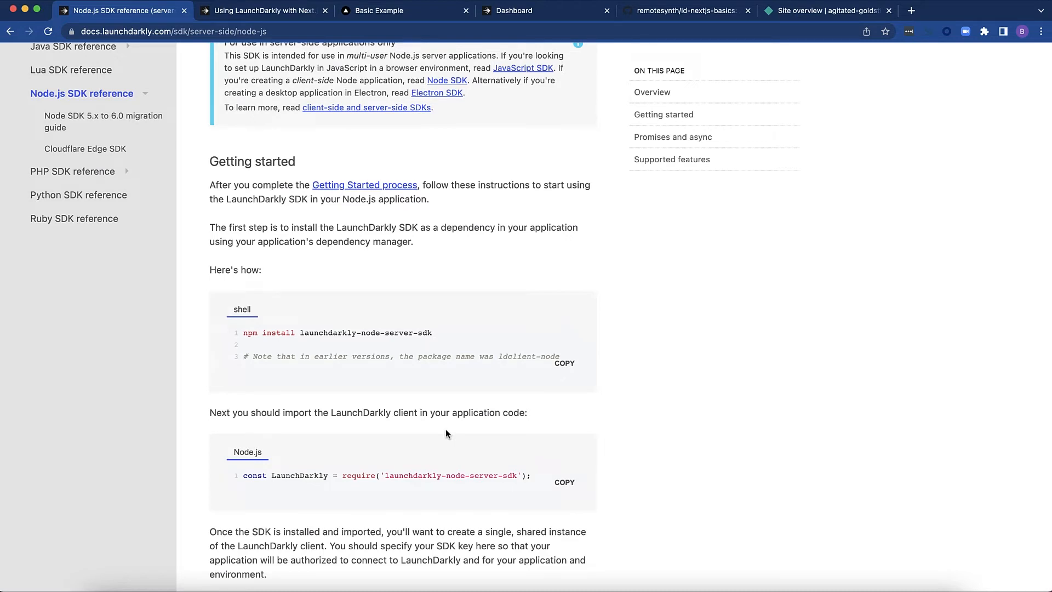
pyautogui.click(380, 10)
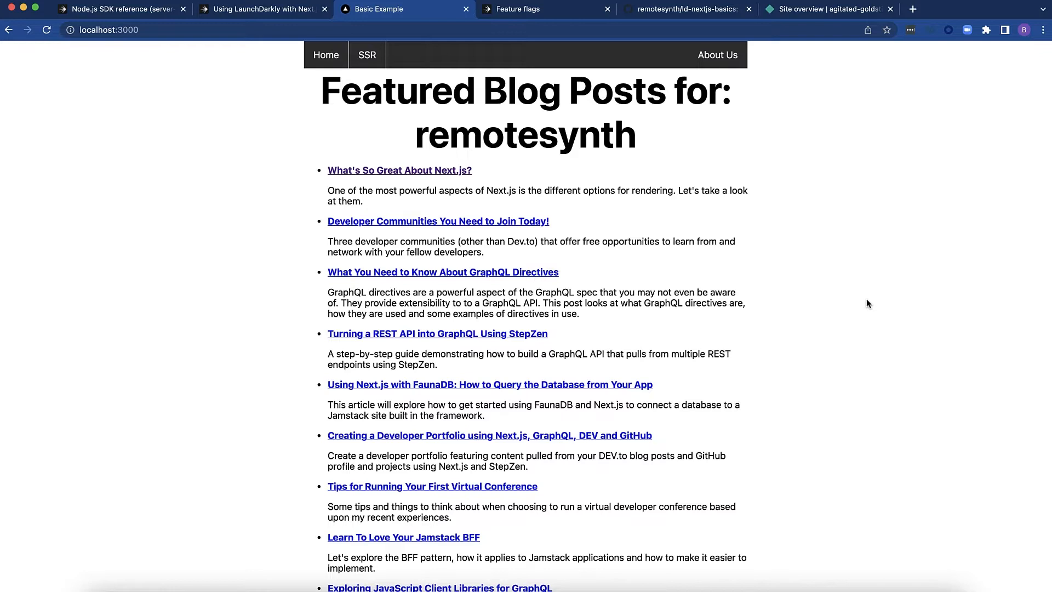
pyautogui.moveTo(703, 364)
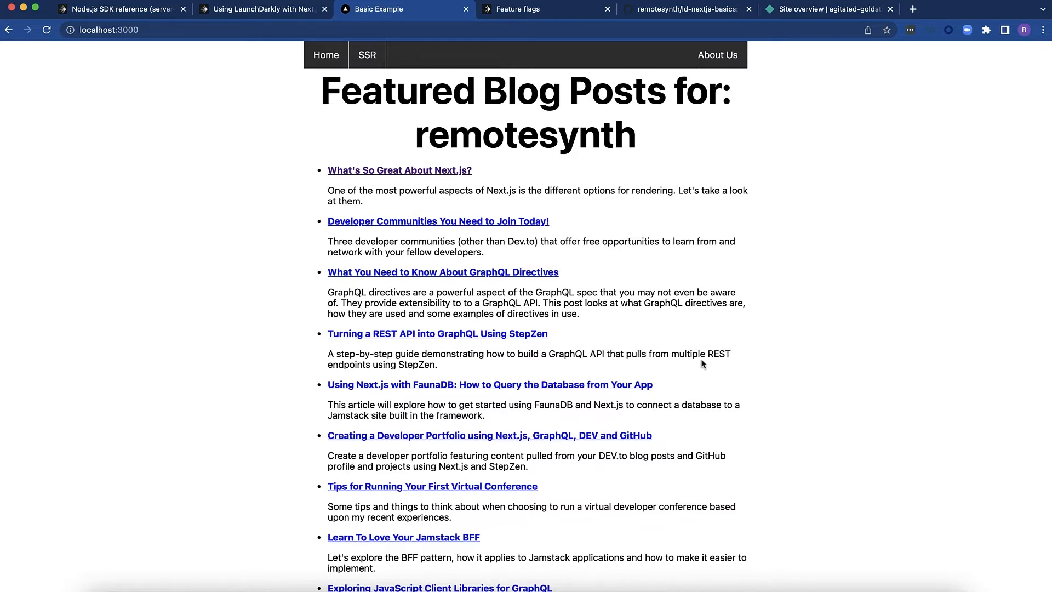
# - Review the featured blog posts and the original About Us page, then switch to the Production flags list
pyautogui.scroll(-3)
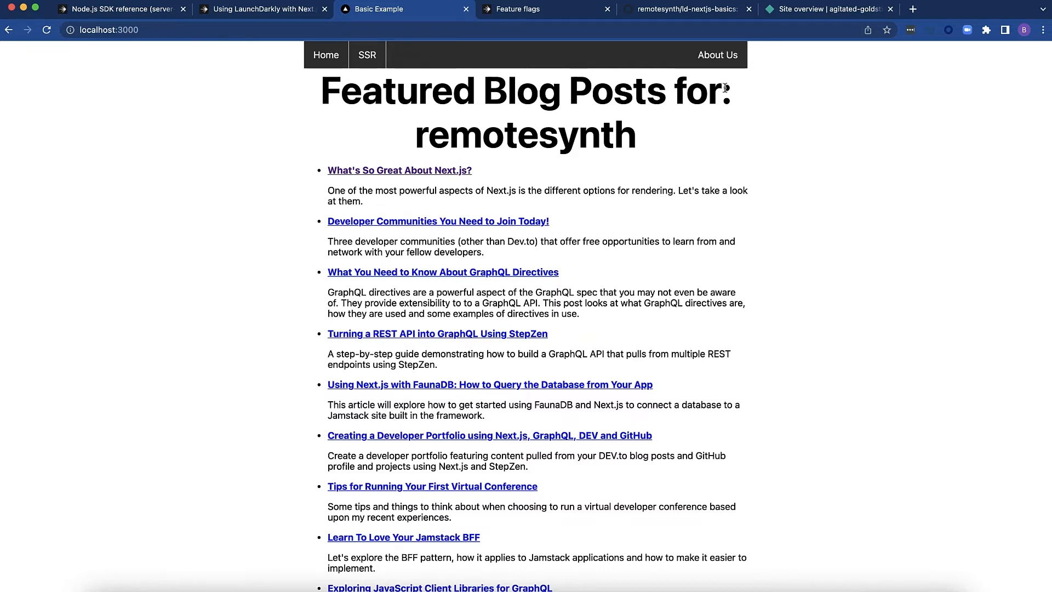
pyautogui.click(717, 55)
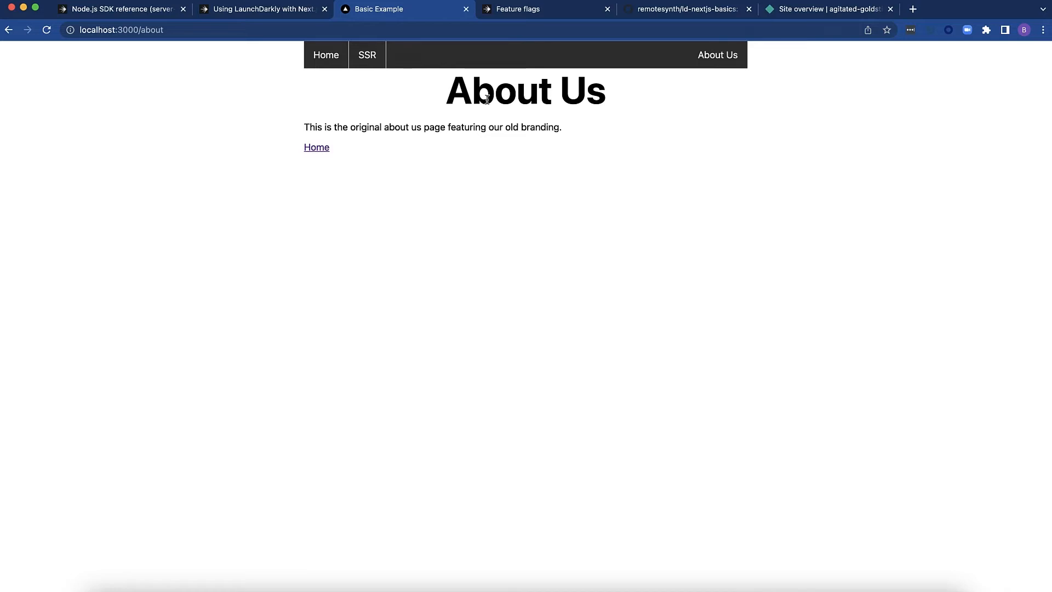
pyautogui.click(543, 10)
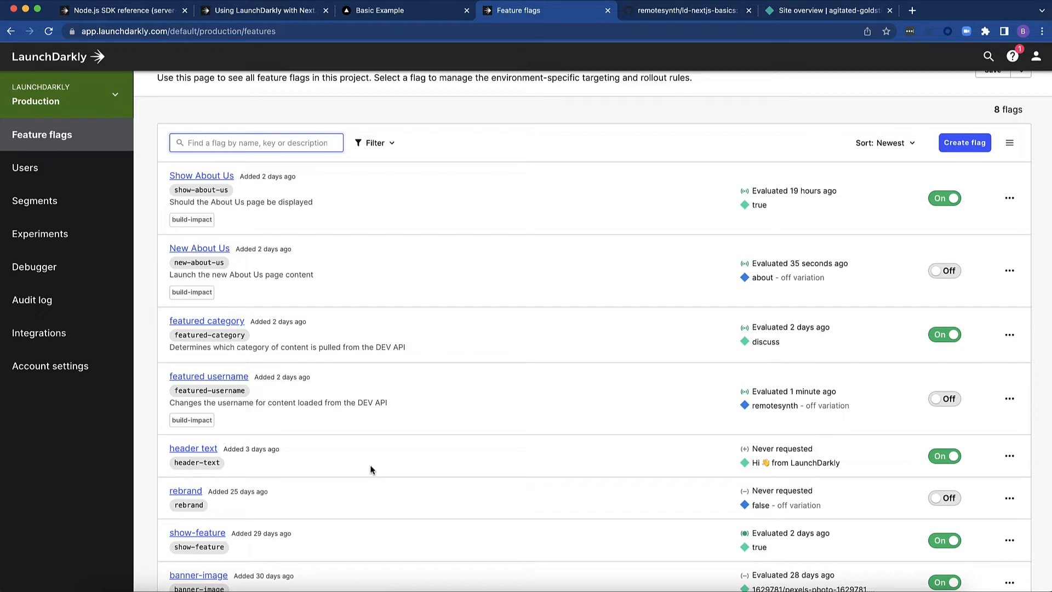
pyautogui.moveTo(282, 392)
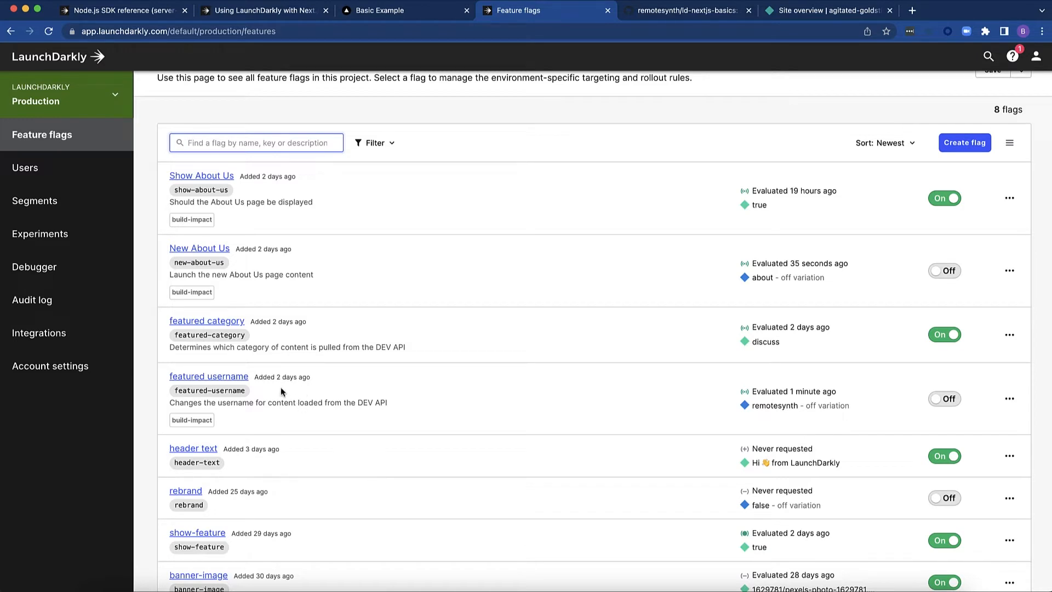
pyautogui.moveTo(321, 396)
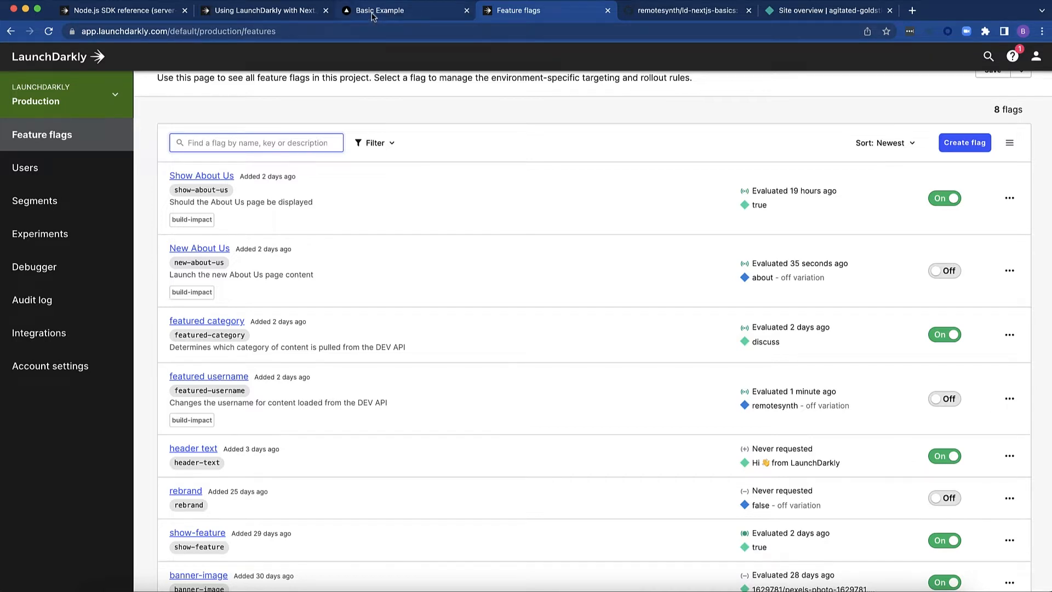
# - Turn on the featured username flag and save so the example site lists aspittel's posts
pyautogui.click(381, 10)
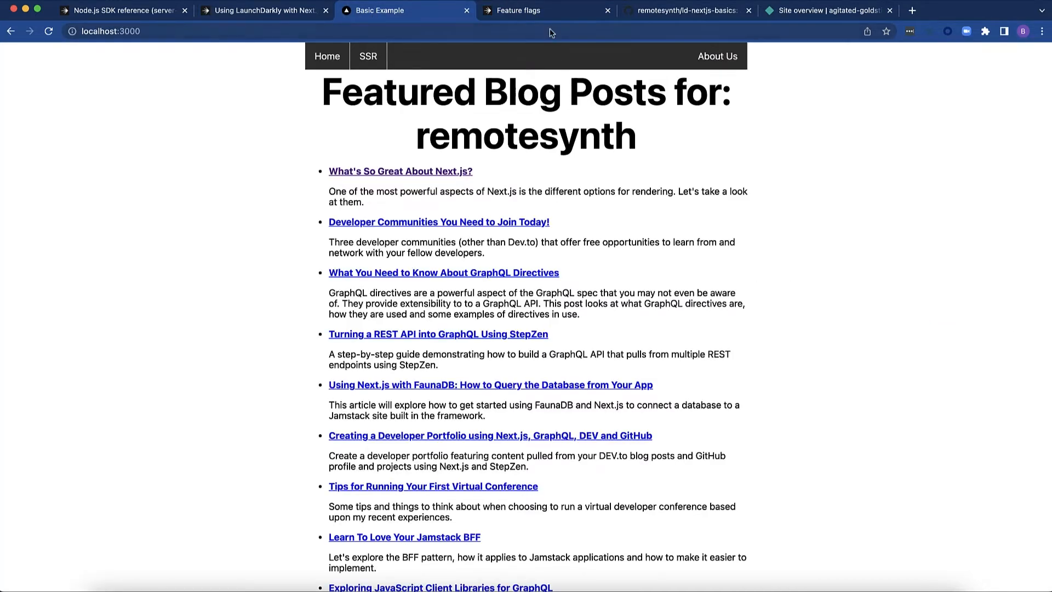
pyautogui.click(516, 9)
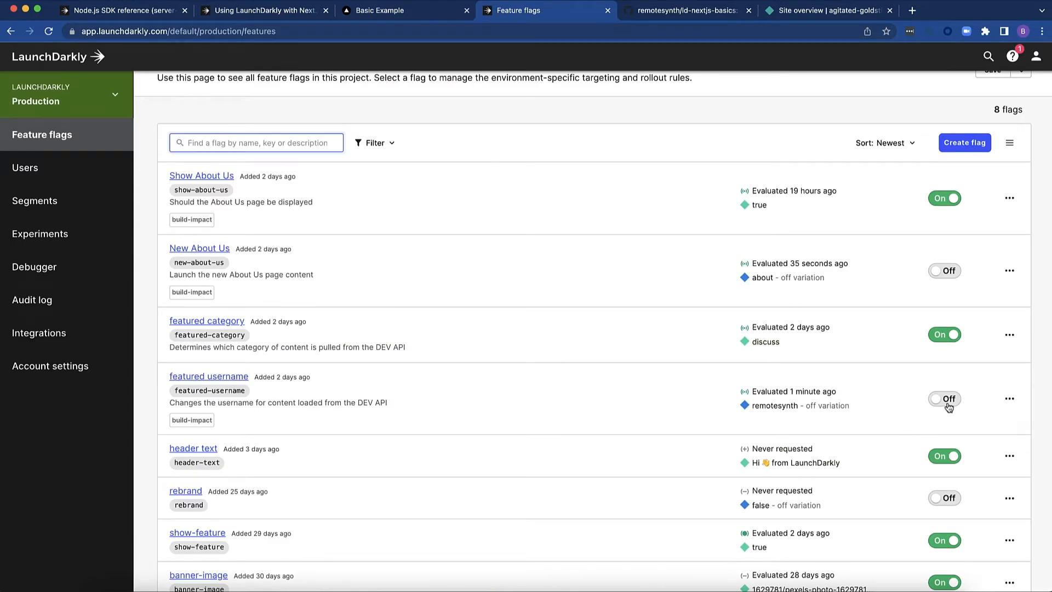
pyautogui.click(945, 399)
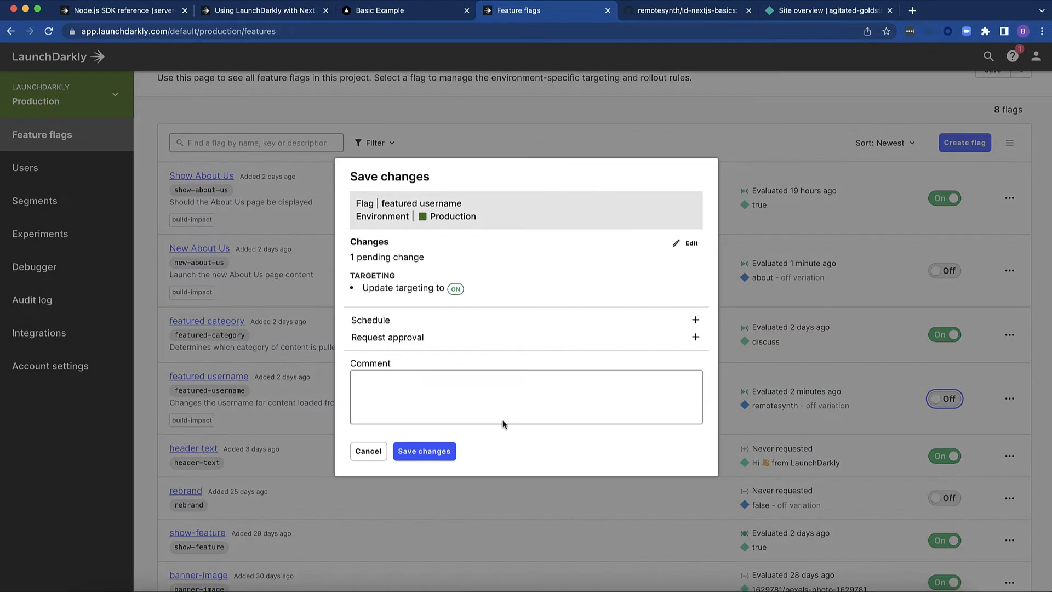
pyautogui.click(382, 10)
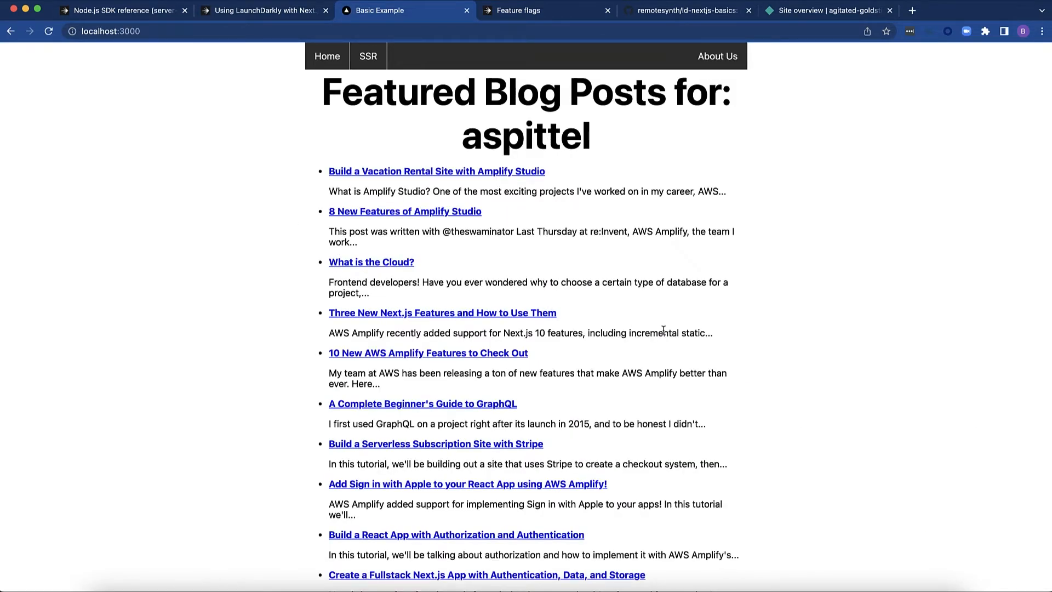
# - Return to the flags list and view the featured username flag's details
pyautogui.click(543, 10)
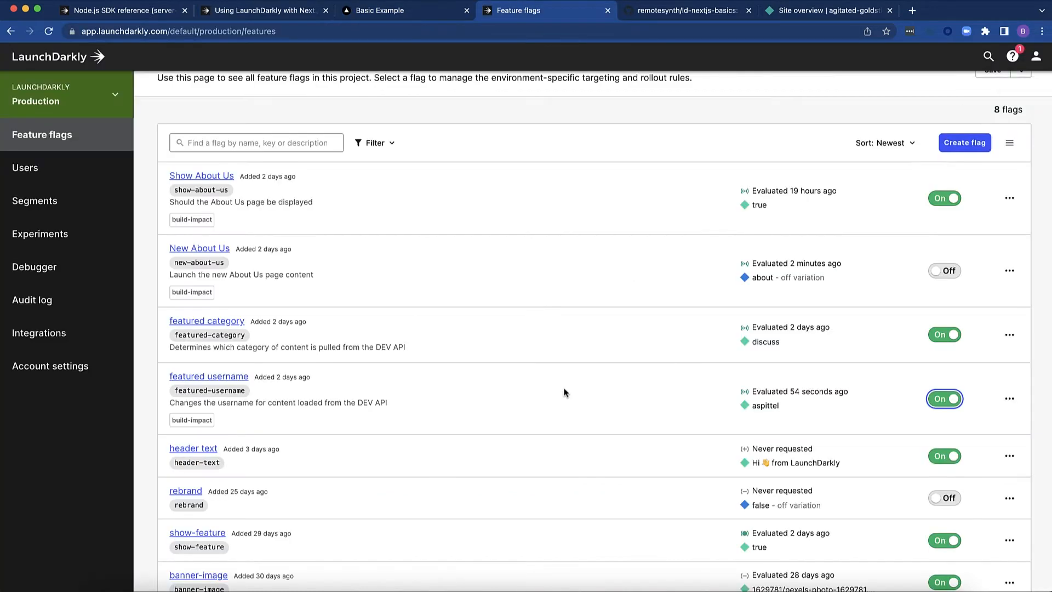
pyautogui.click(209, 376)
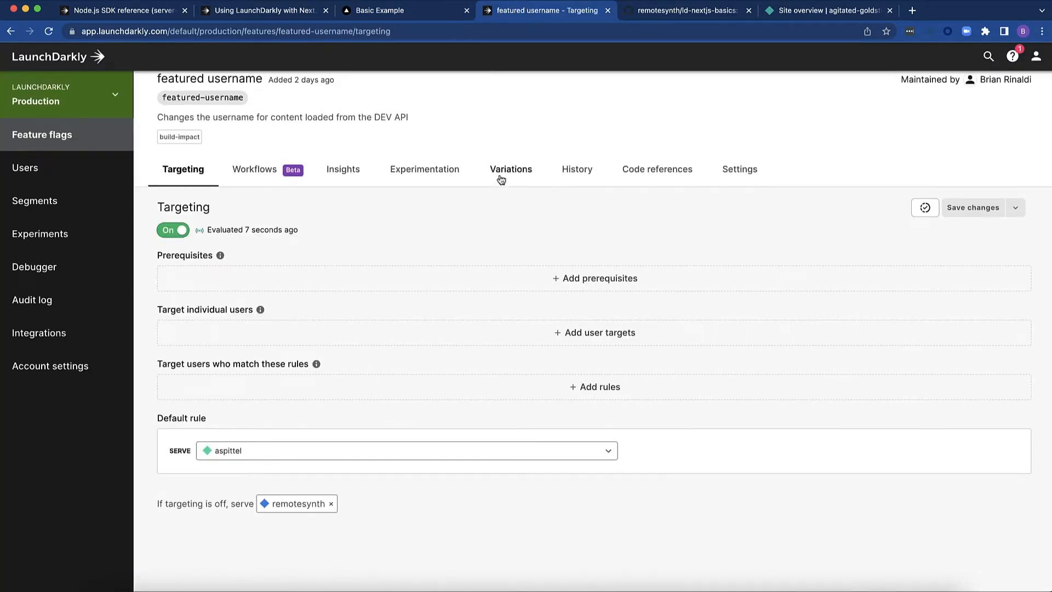
# - View the featured username flag's variations aspittel and remotesynth, then return to the flags list
pyautogui.click(511, 169)
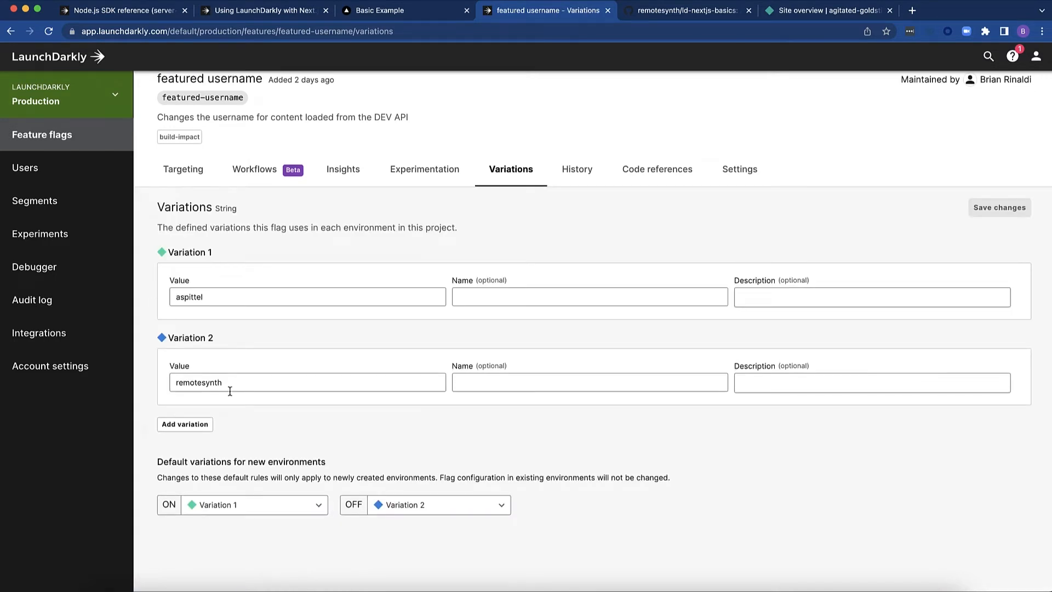
pyautogui.moveTo(201, 393)
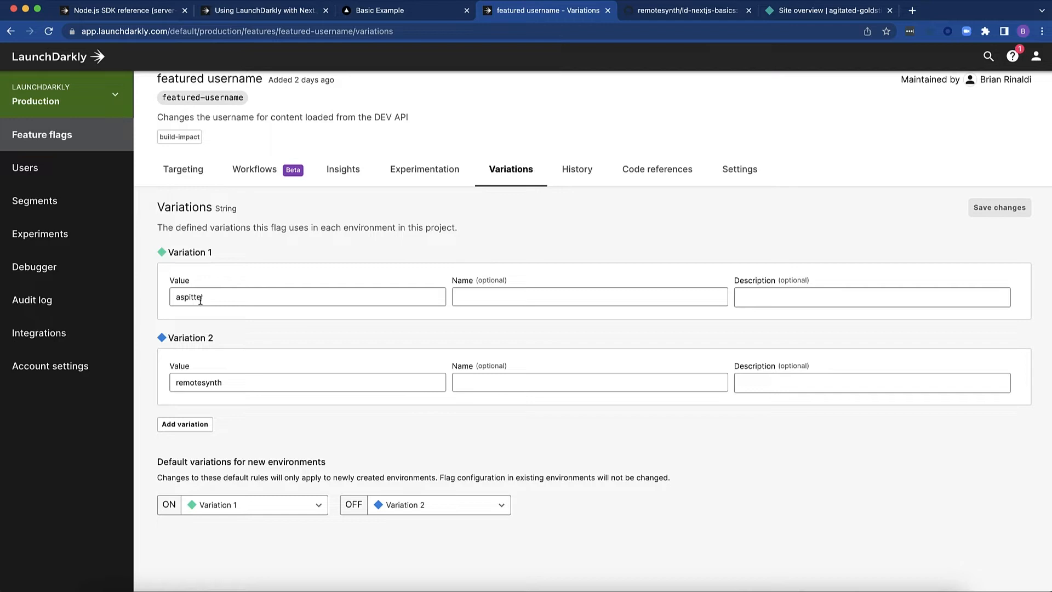
pyautogui.moveTo(216, 314)
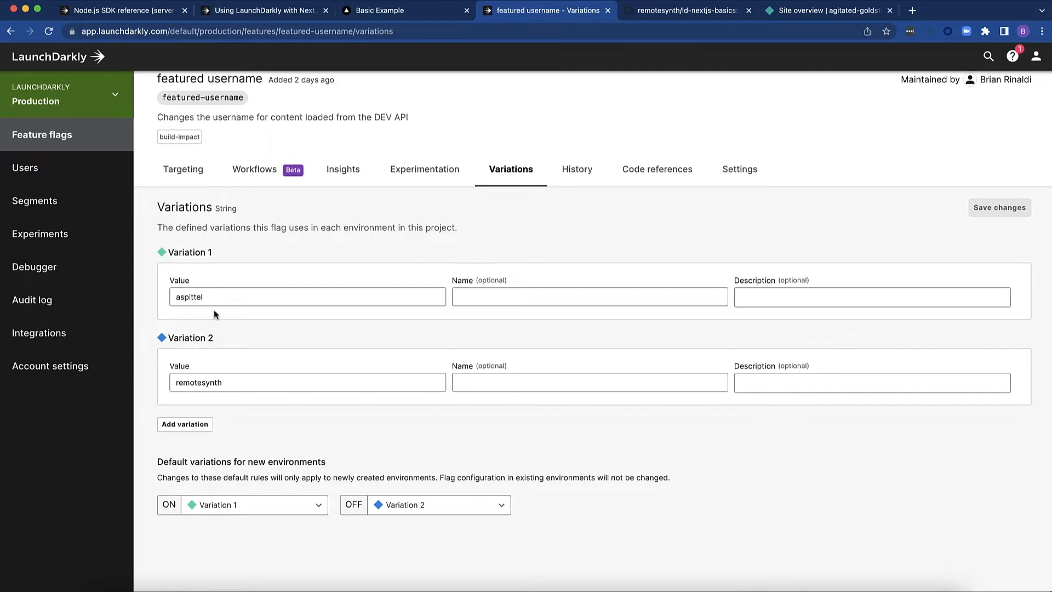
pyautogui.moveTo(240, 281)
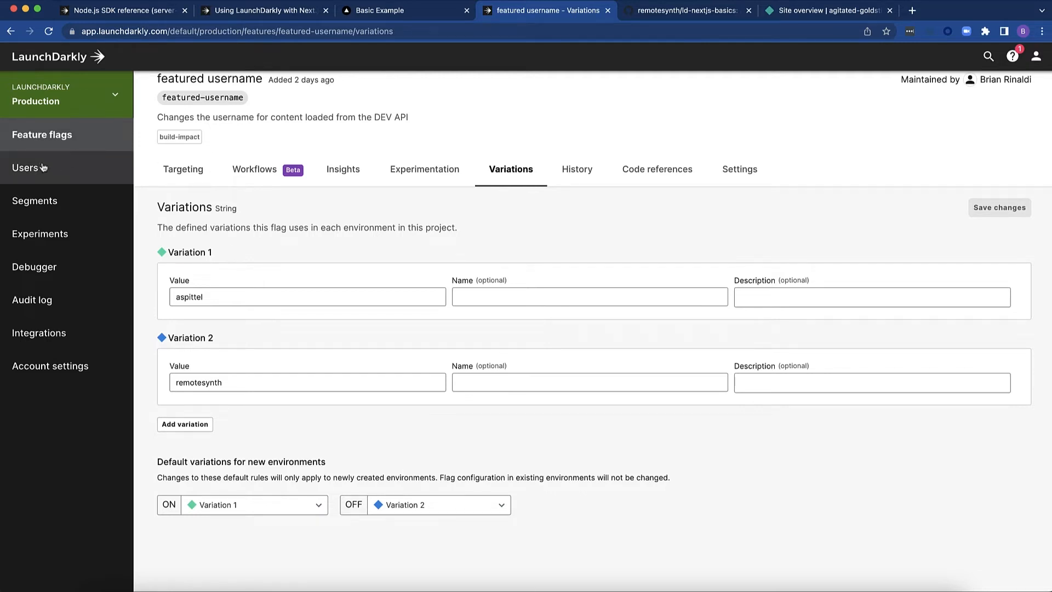
pyautogui.click(43, 134)
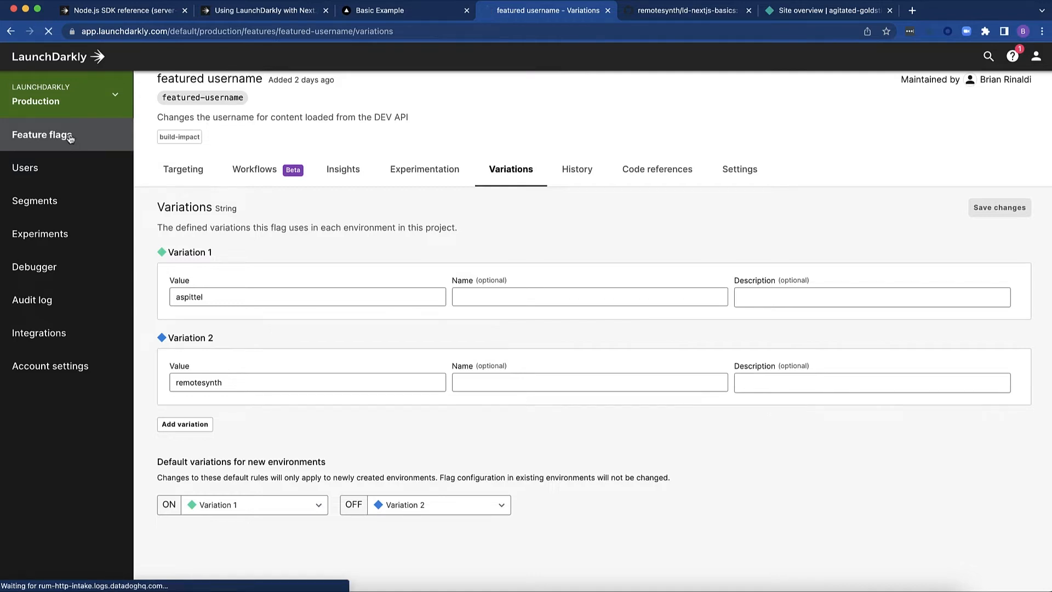
# - View the New About Us flag's variations, about-new and about
pyautogui.click(41, 134)
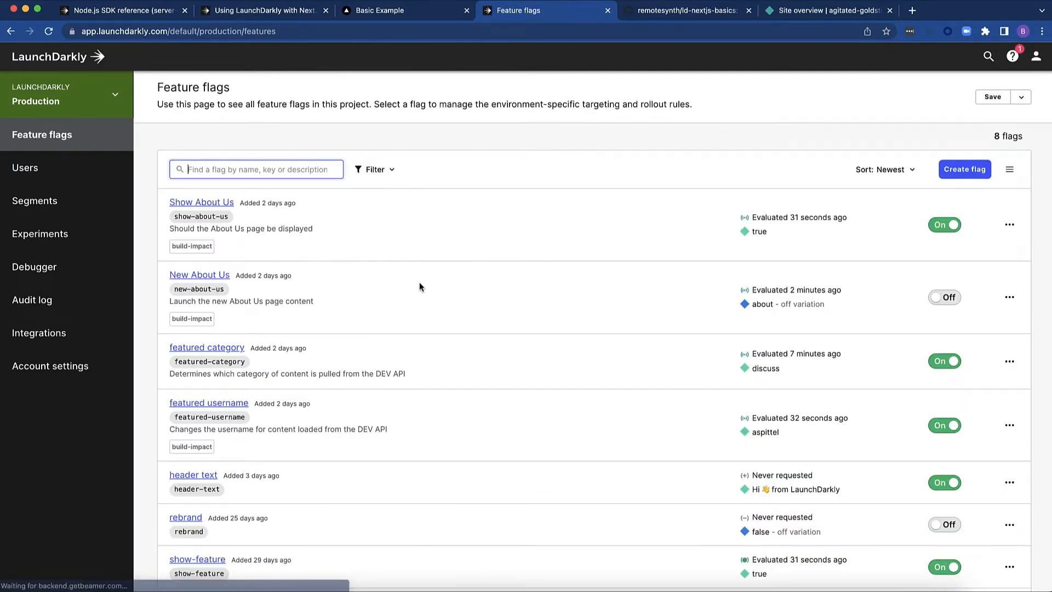
pyautogui.click(200, 274)
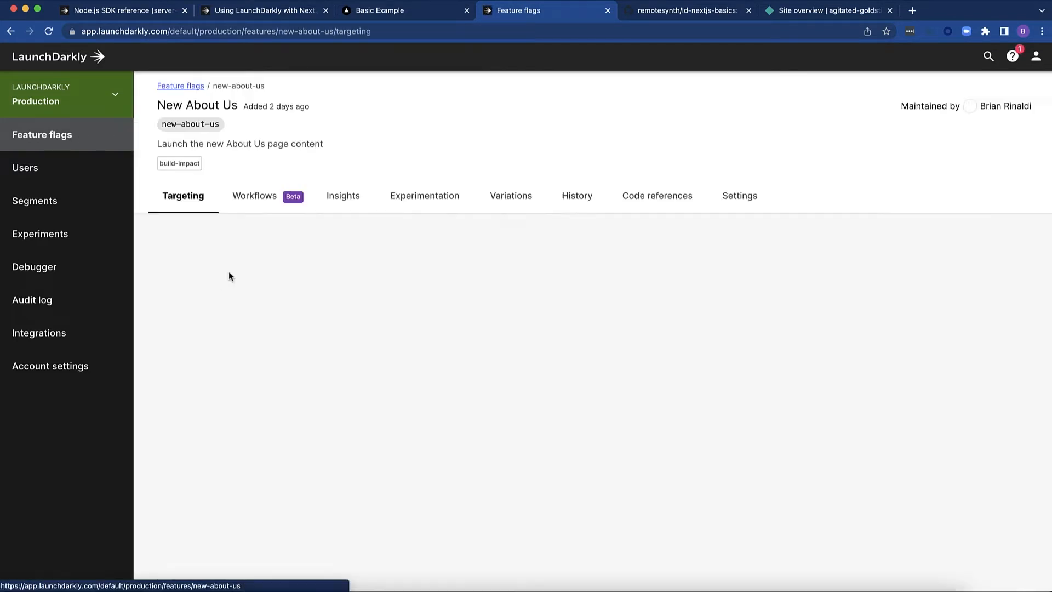
pyautogui.click(511, 196)
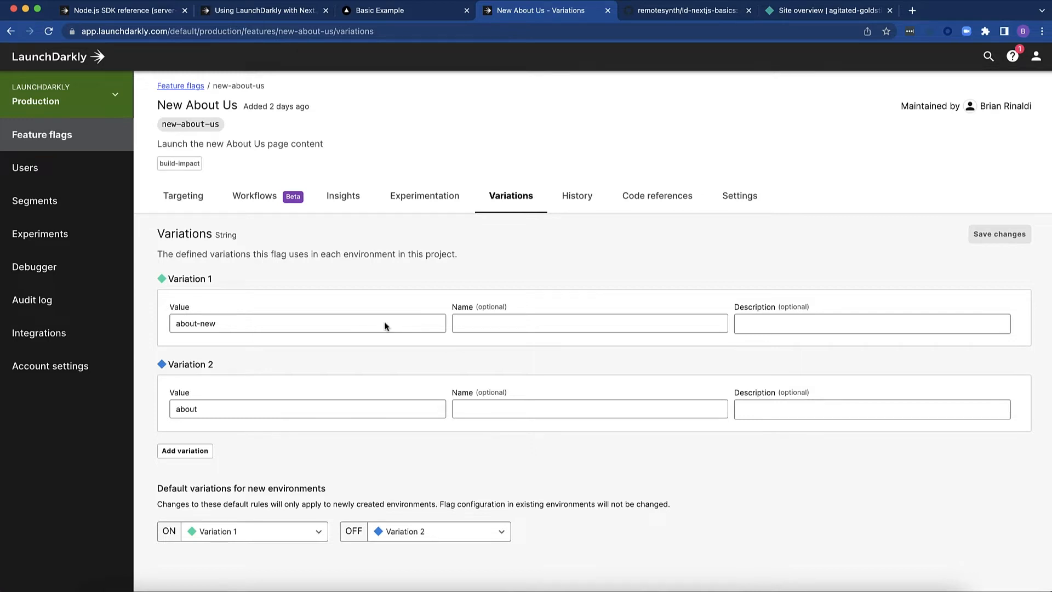
# - Check the local About Us page still shows original content, then return to the flag's variations
pyautogui.click(374, 10)
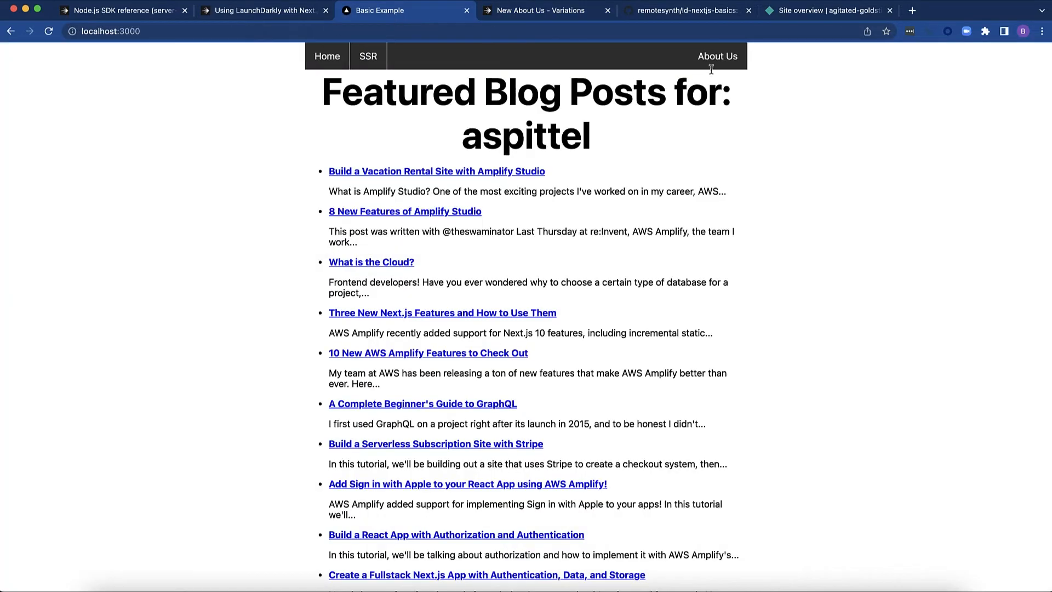
pyautogui.click(716, 56)
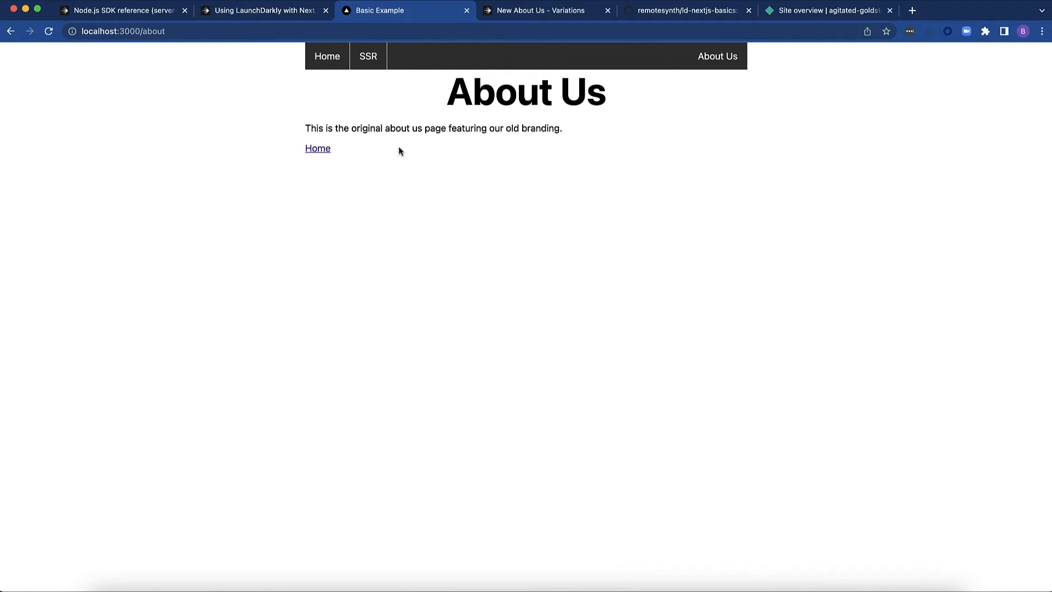
pyautogui.moveTo(599, 70)
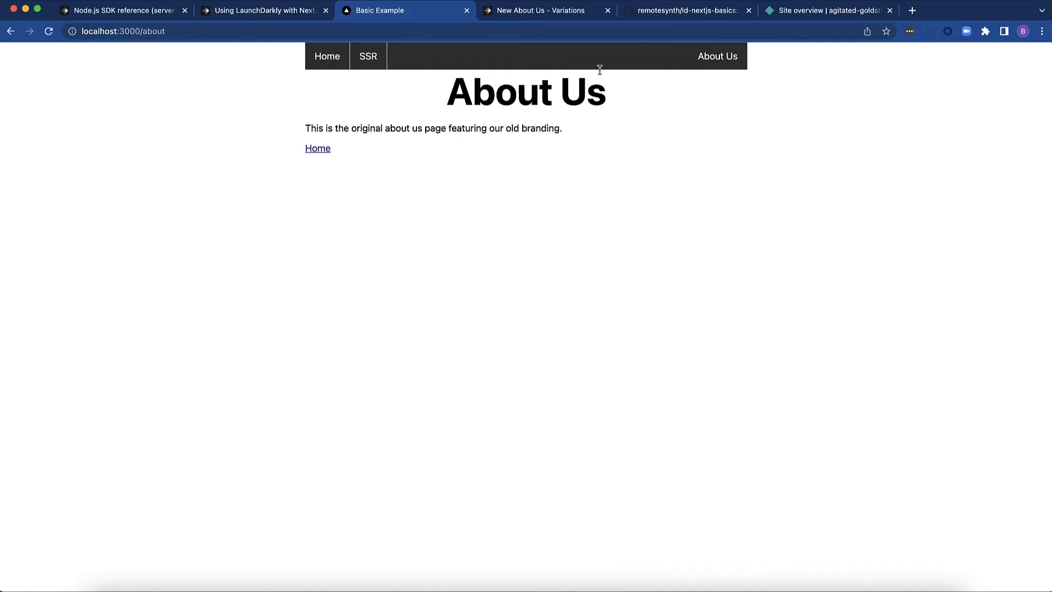
pyautogui.click(541, 10)
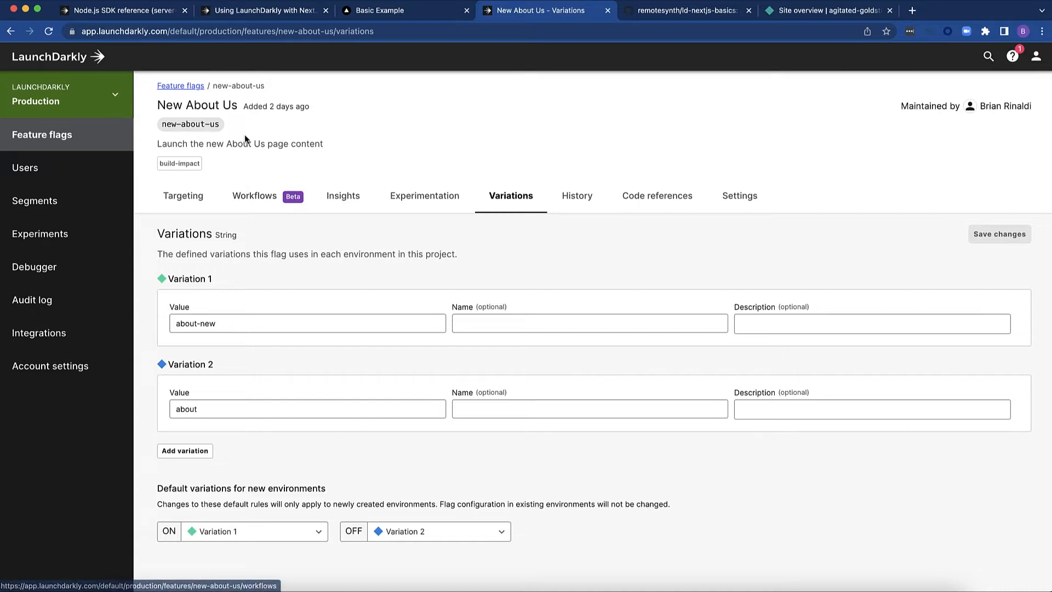
# - Turn on the New About Us flag and save the targeting change
pyautogui.click(43, 134)
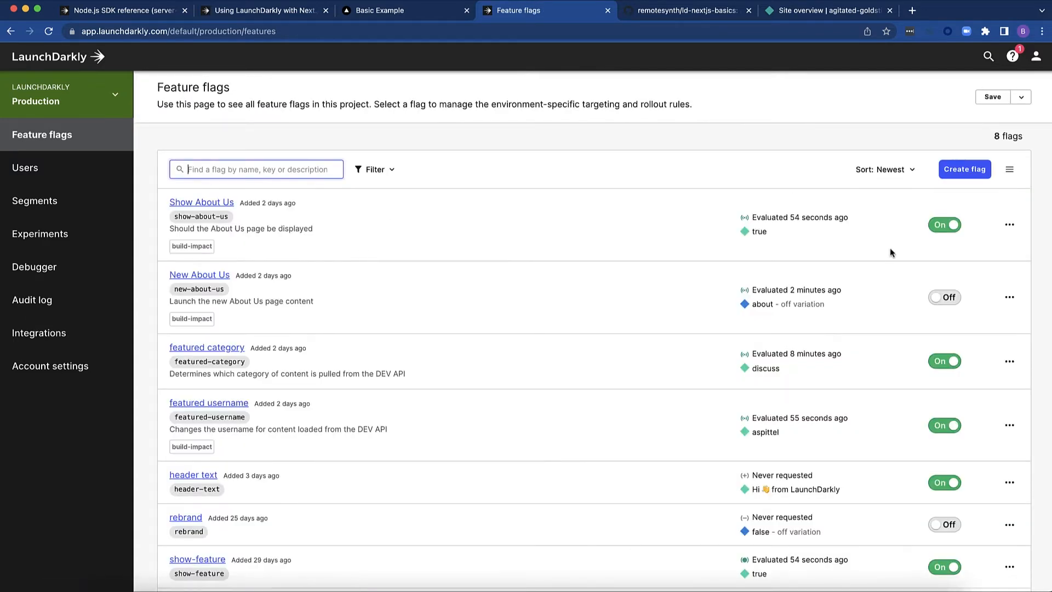
pyautogui.click(944, 297)
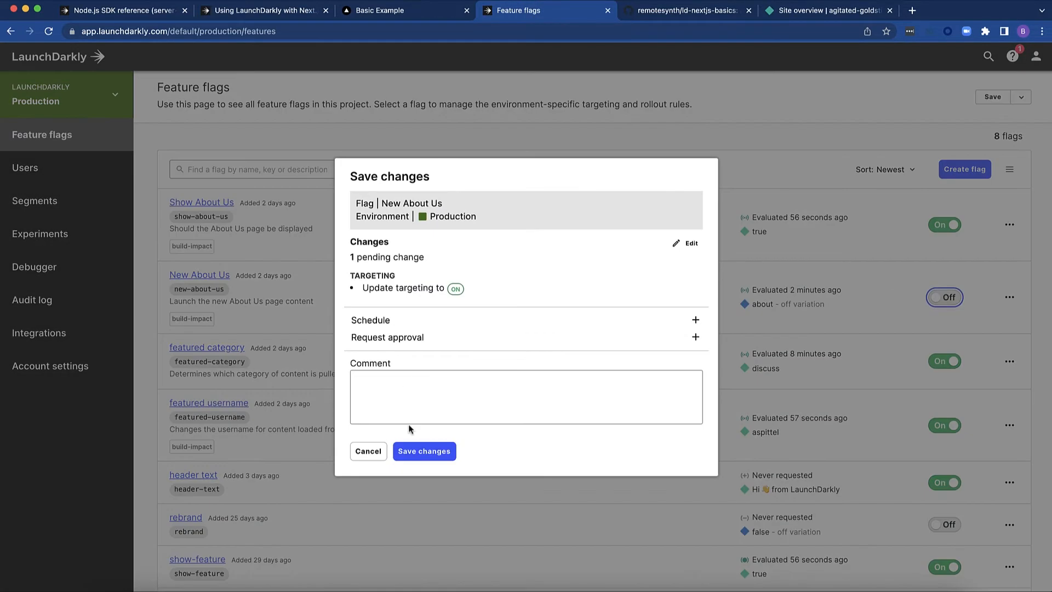
pyautogui.click(404, 10)
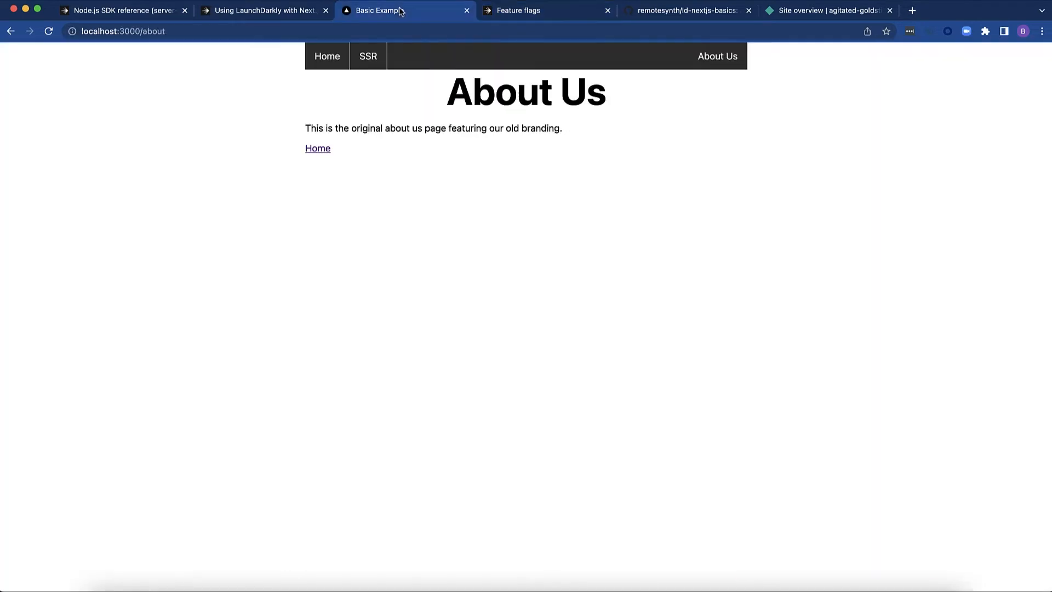
# - Reload the local About Us page to see the new branding, then switch to ld-server.js in VS Code
pyautogui.click(47, 31)
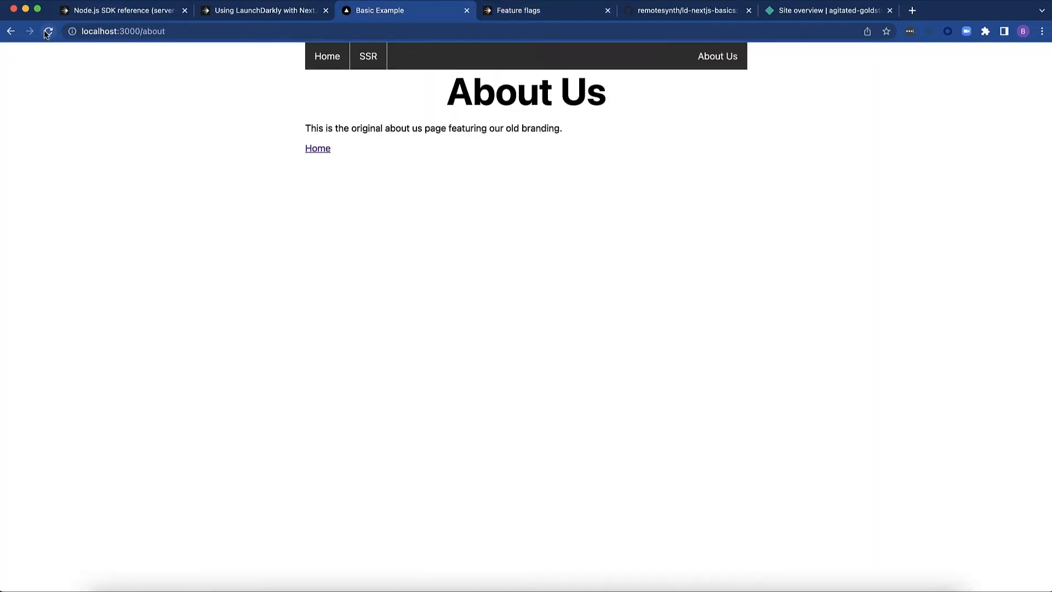
pyautogui.click(47, 31)
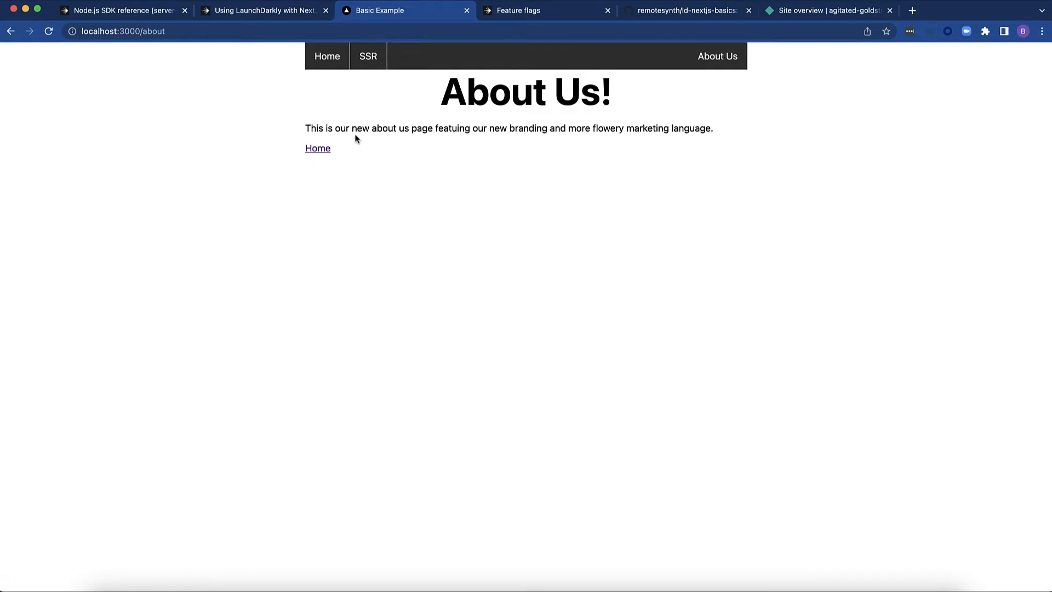
pyautogui.moveTo(486, 178)
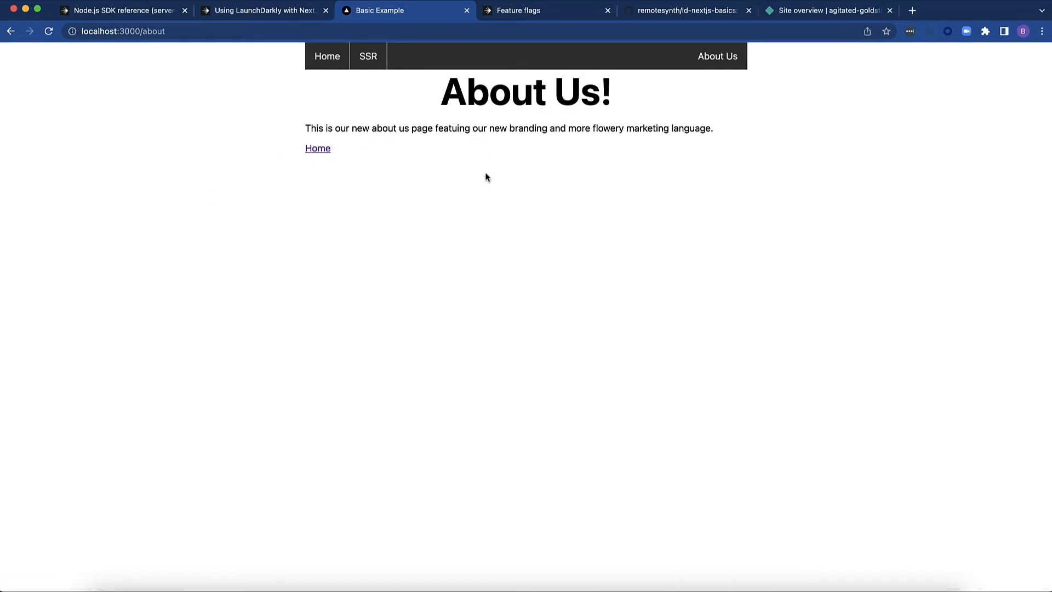
pyautogui.moveTo(585, 162)
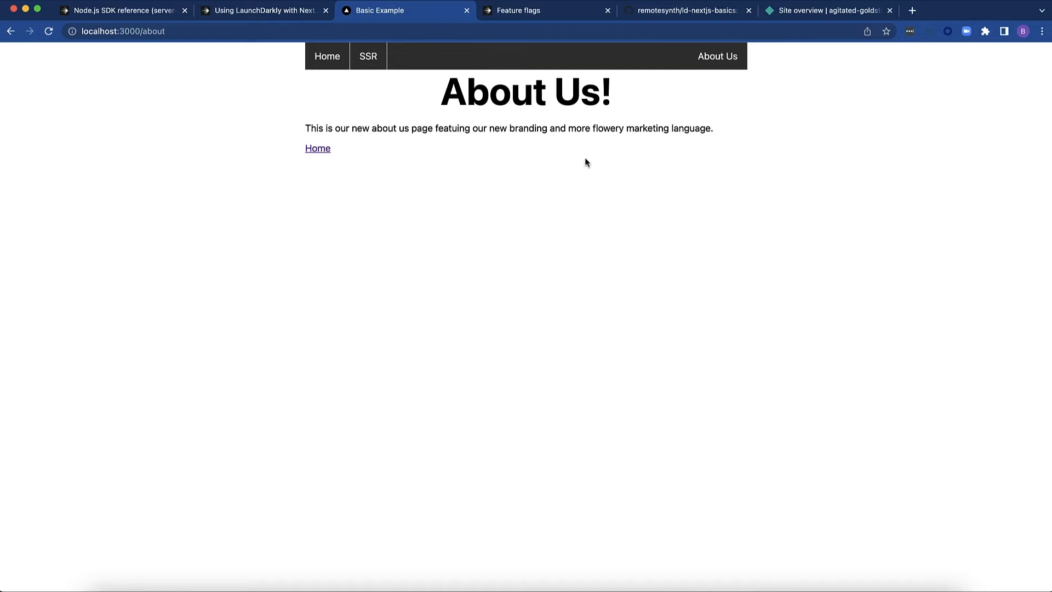
pyautogui.click(318, 148)
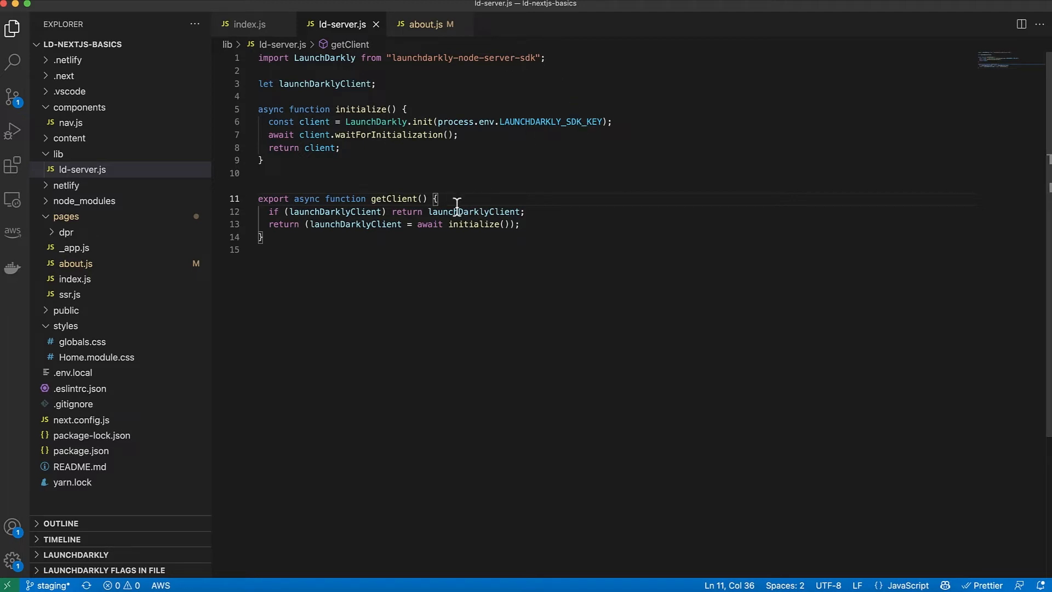
pyautogui.moveTo(604, 264)
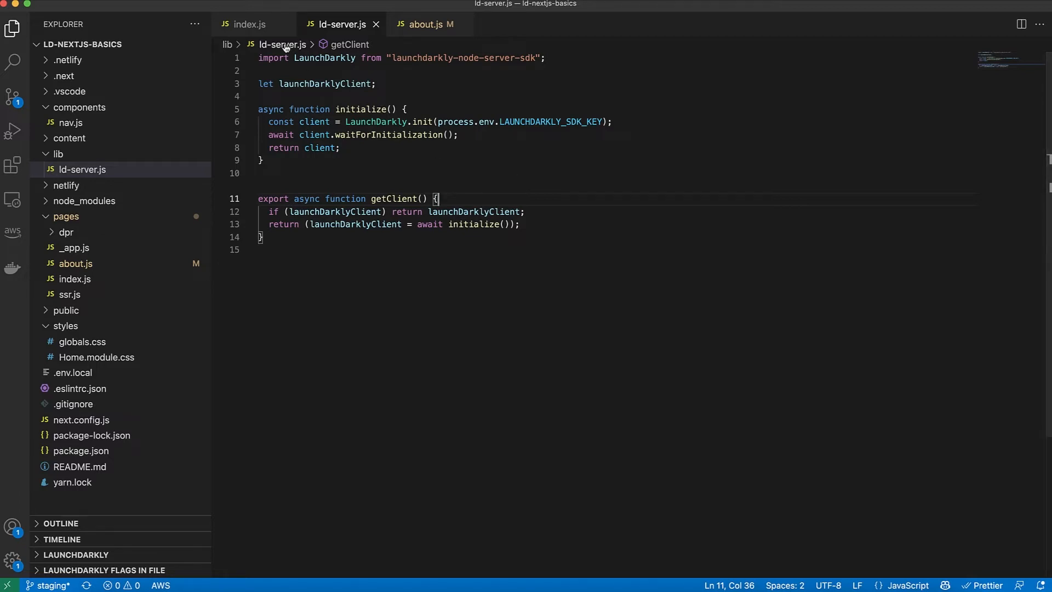
# - Switch to index.js, where the home page imports getClient from lib/ld-server
pyautogui.click(249, 24)
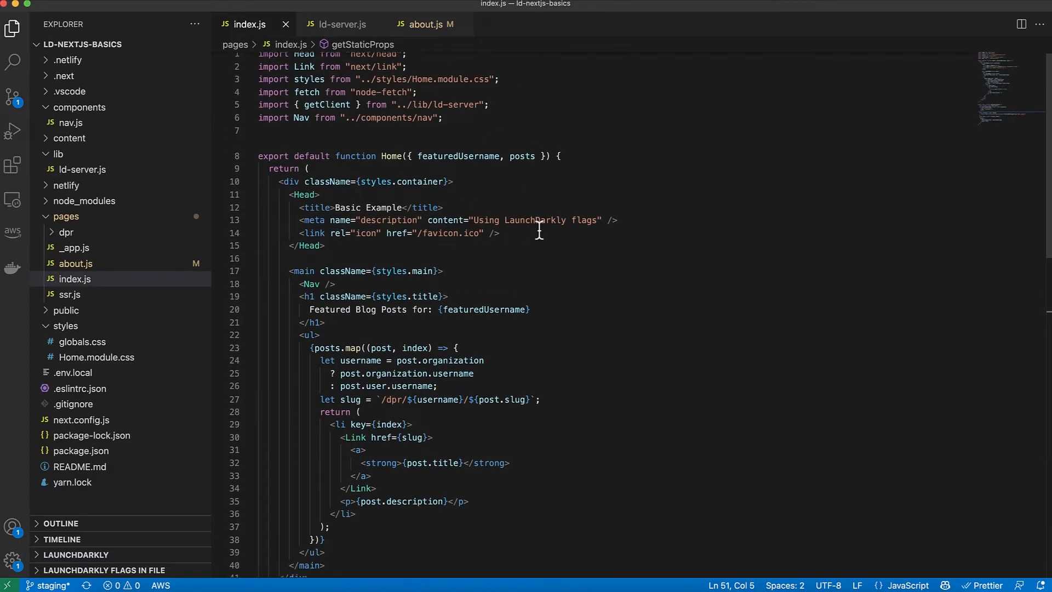
# - Review how getStaticProps reads the featured-username flag and uses featuredUsername in the articles URL, then view about.js
pyautogui.scroll(-3)
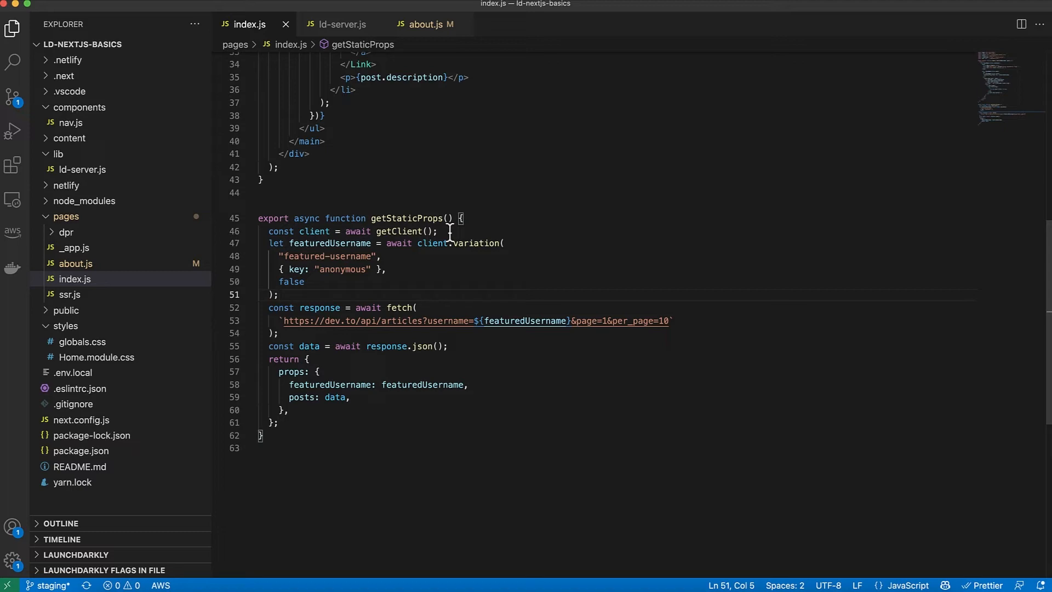
pyautogui.click(279, 295)
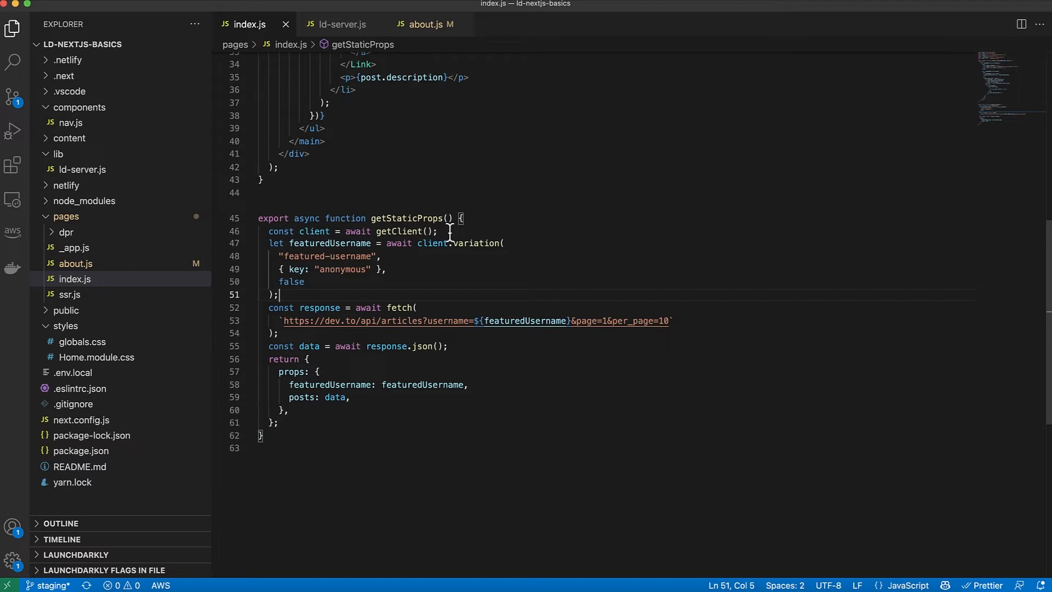
pyautogui.doubleClick(326, 257)
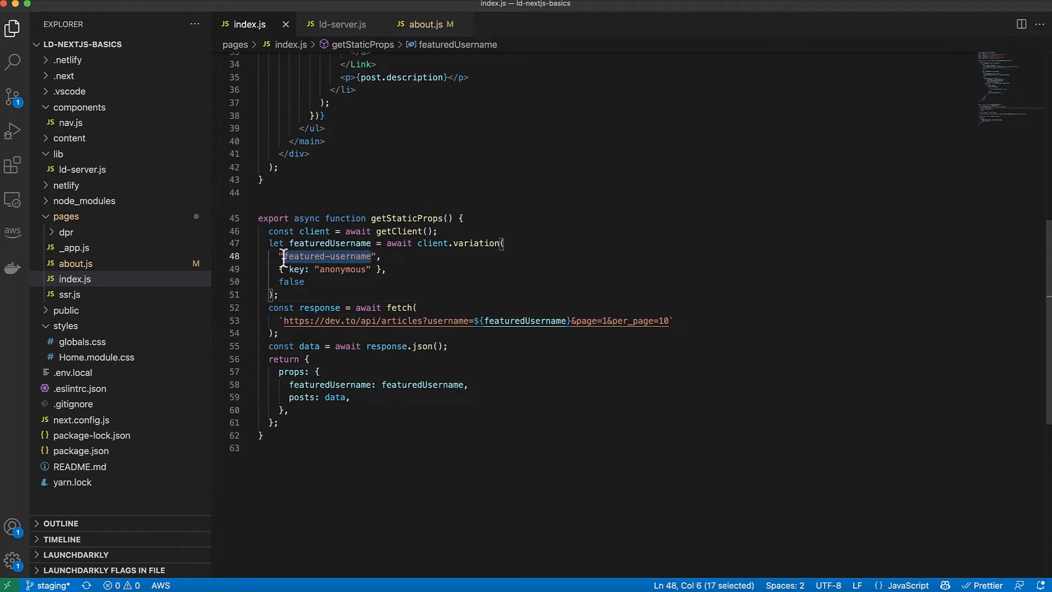
pyautogui.click(399, 269)
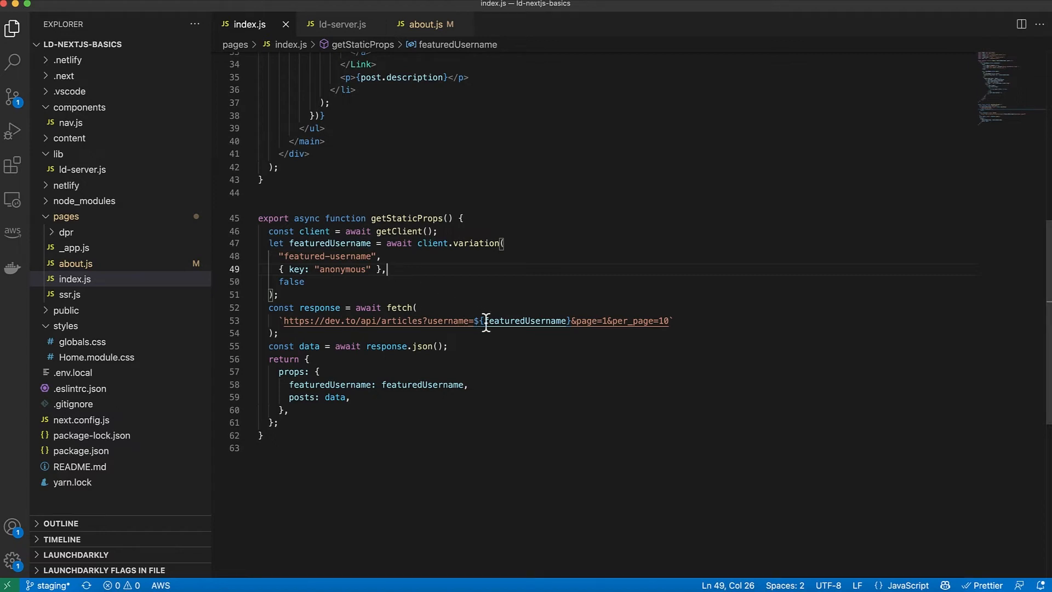
pyautogui.doubleClick(527, 320)
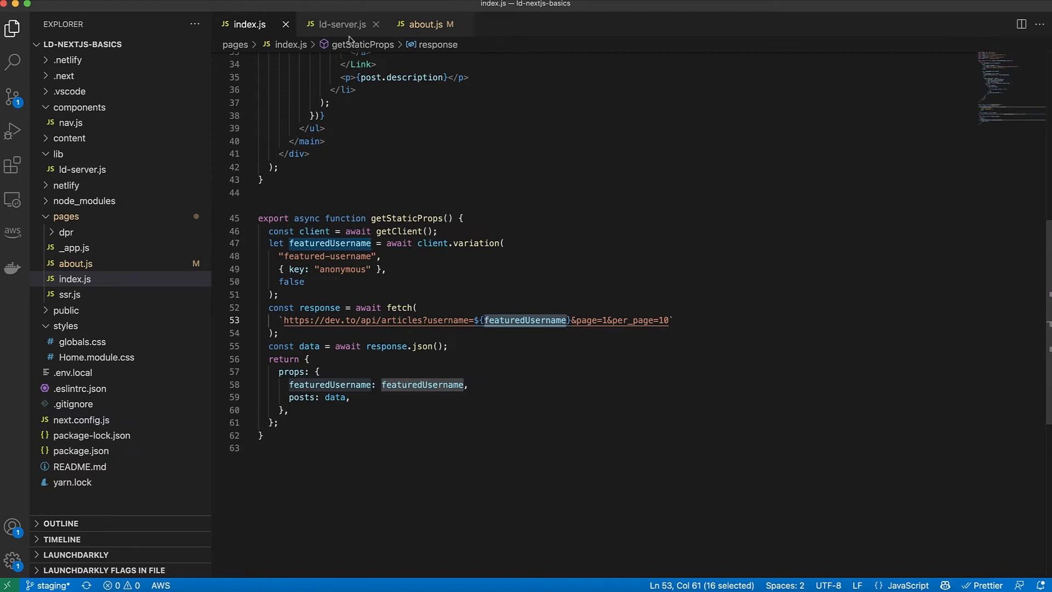
pyautogui.click(424, 24)
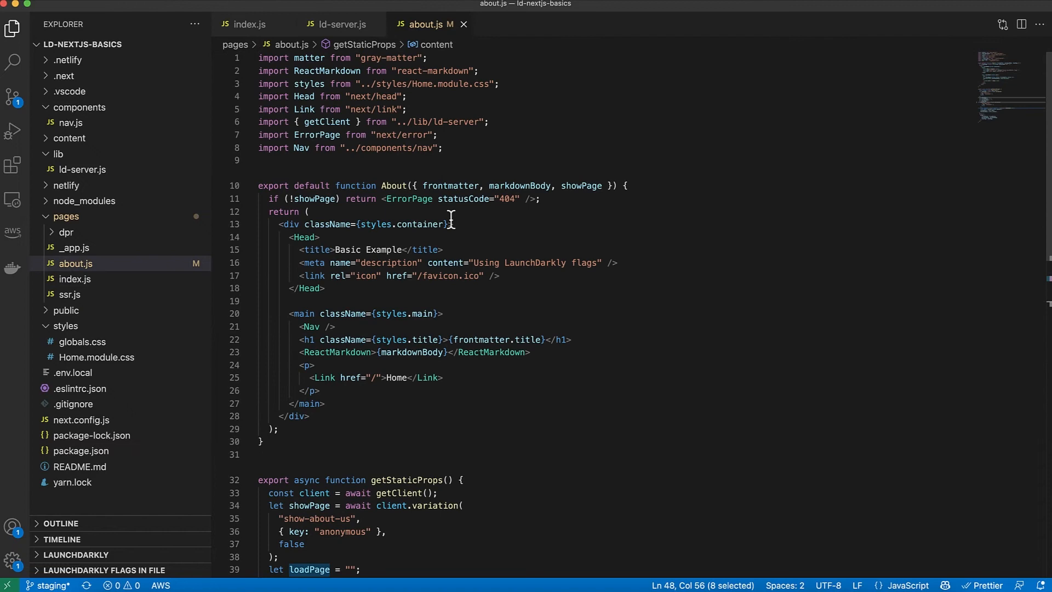
# - Review about.js's new-about-us flag lookup in getStaticProps, then switch to the Netlify site overview
pyautogui.scroll(-3)
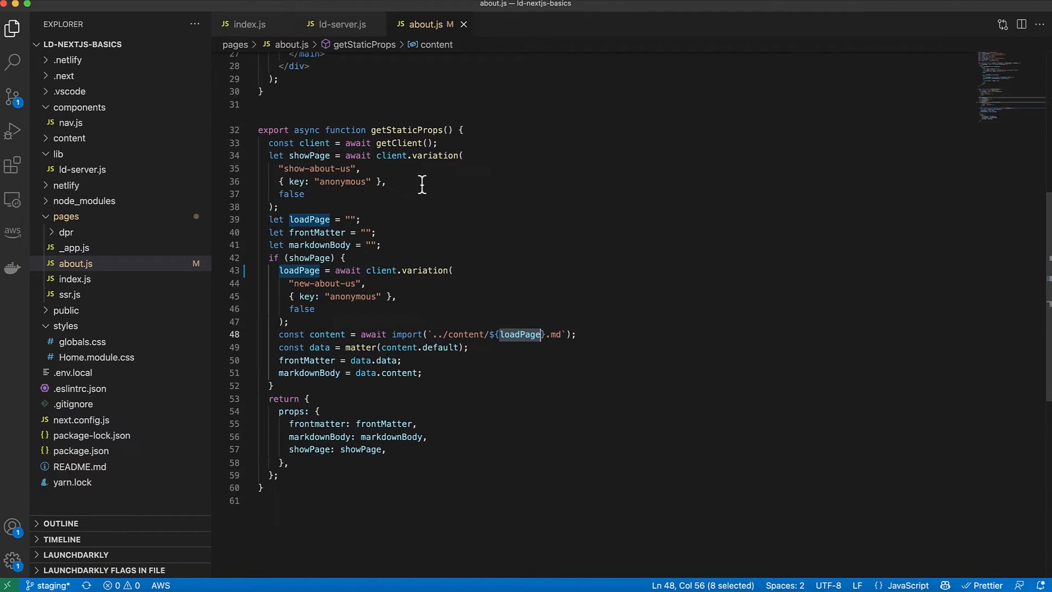
pyautogui.moveTo(293, 201)
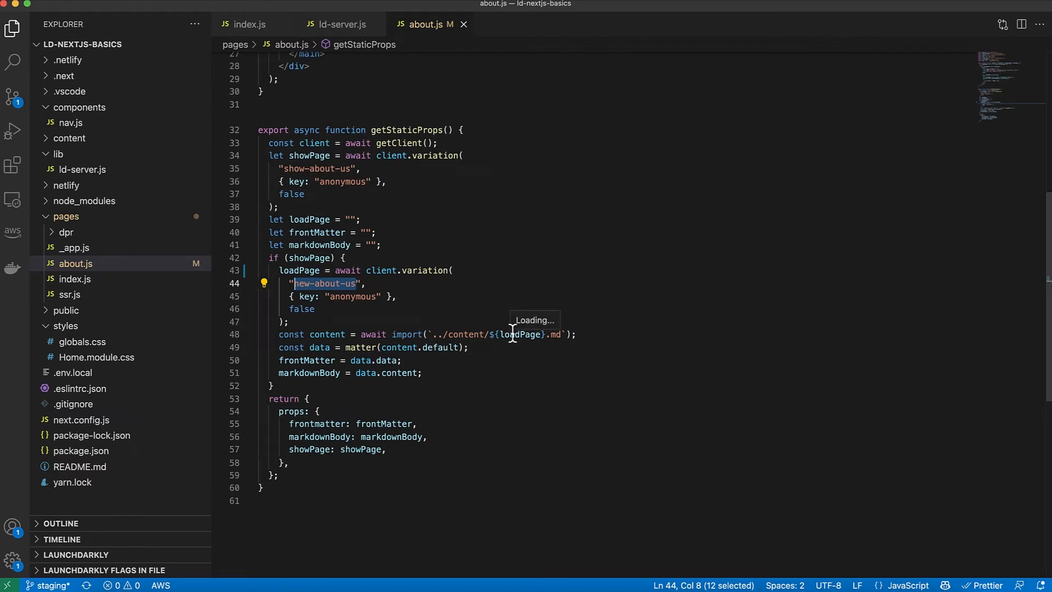
pyautogui.moveTo(562, 340)
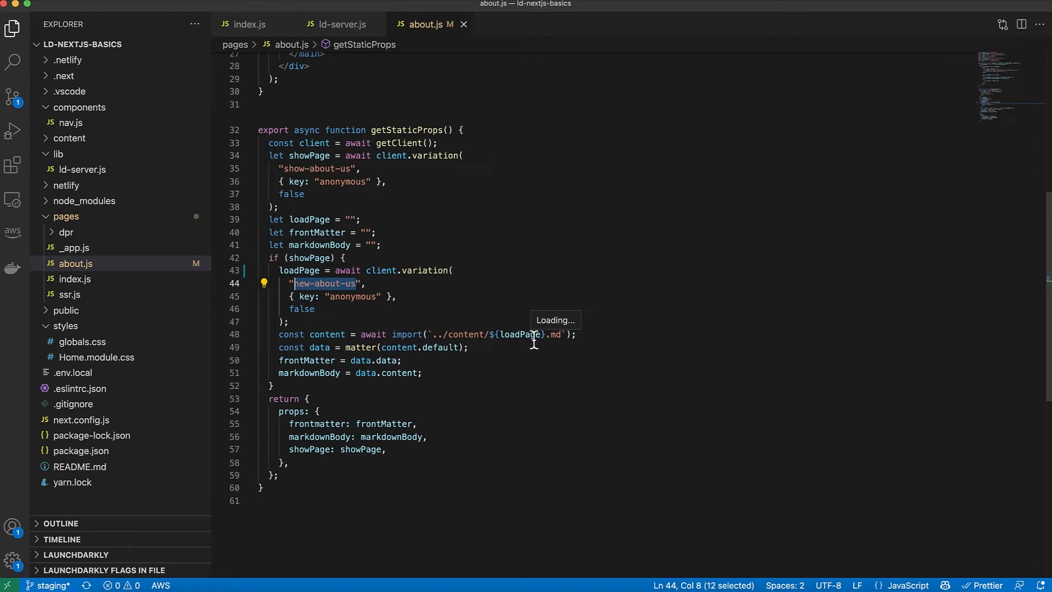
pyautogui.click(499, 368)
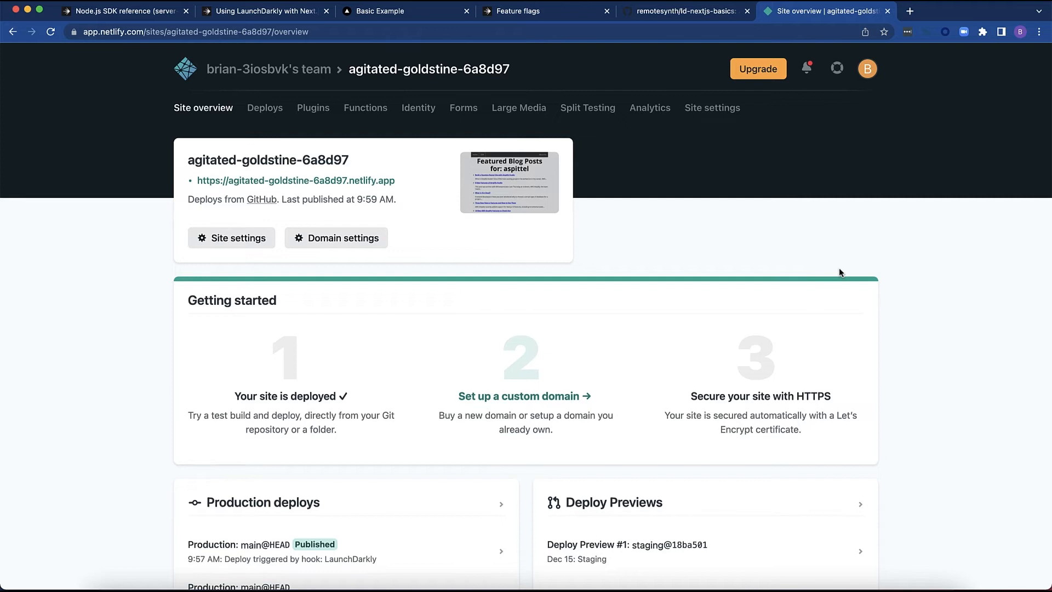
pyautogui.moveTo(684, 117)
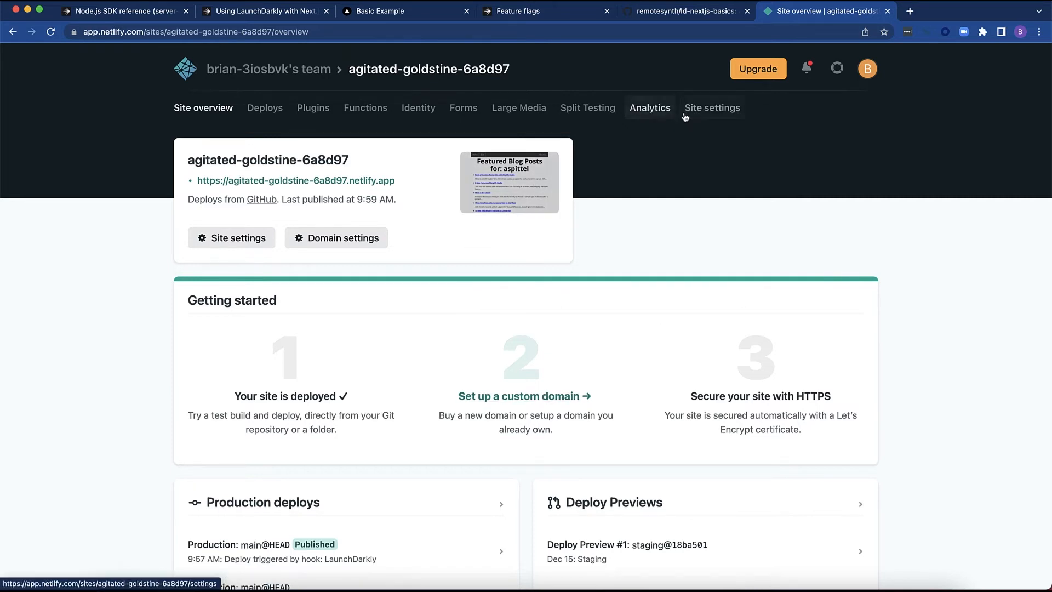
# - Go to the site's Build & deploy settings showing the LaunchDarkly and LaunchDarkly Testing build hooks
pyautogui.click(712, 108)
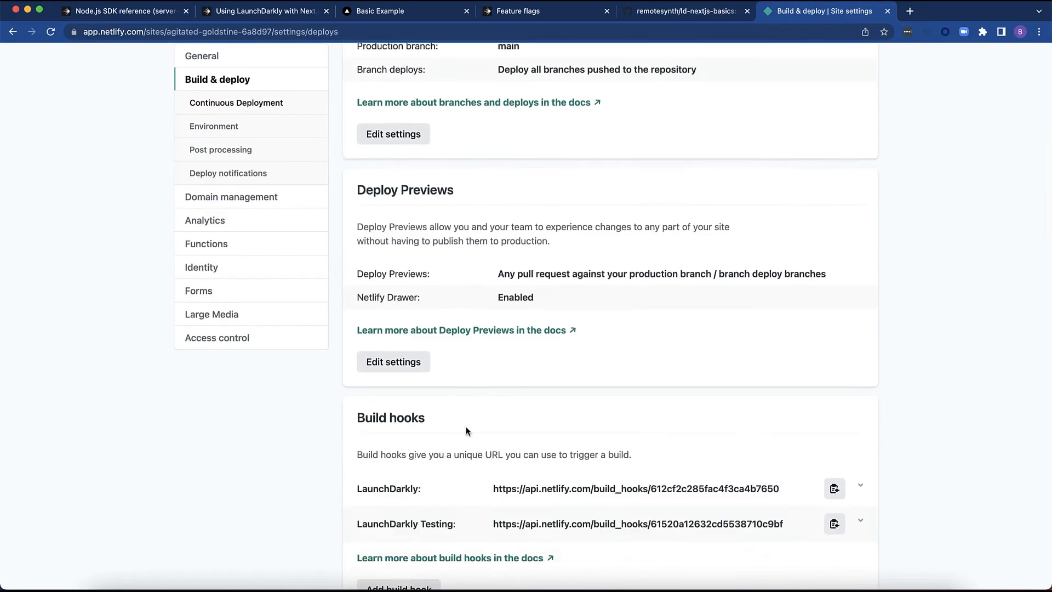
pyautogui.scroll(-3)
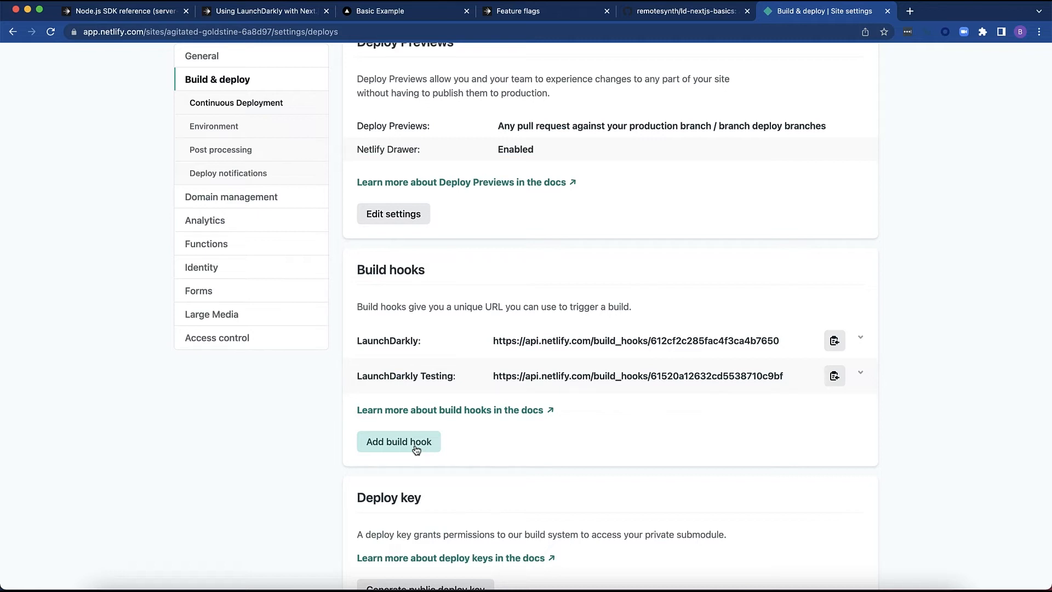
pyautogui.click(398, 441)
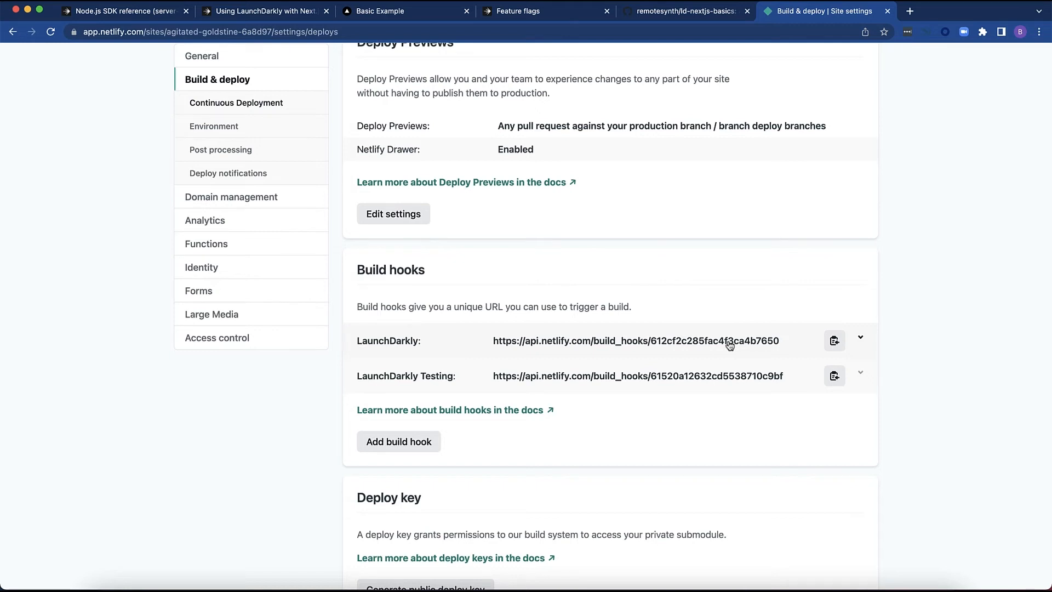
# - Go to LaunchDarkly's Integrations page and search for 'web'
pyautogui.click(543, 11)
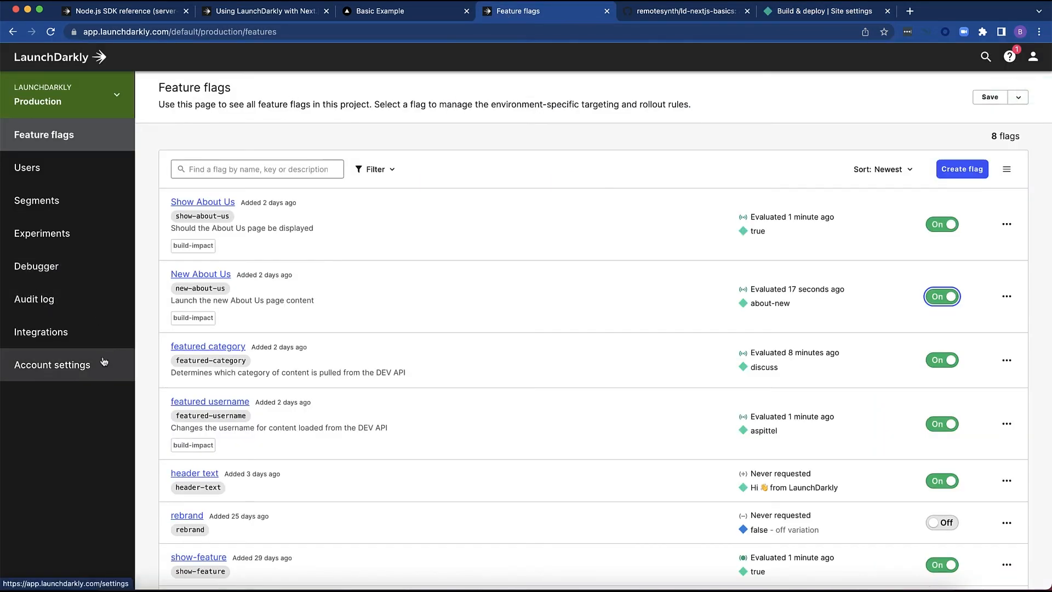
pyautogui.click(41, 331)
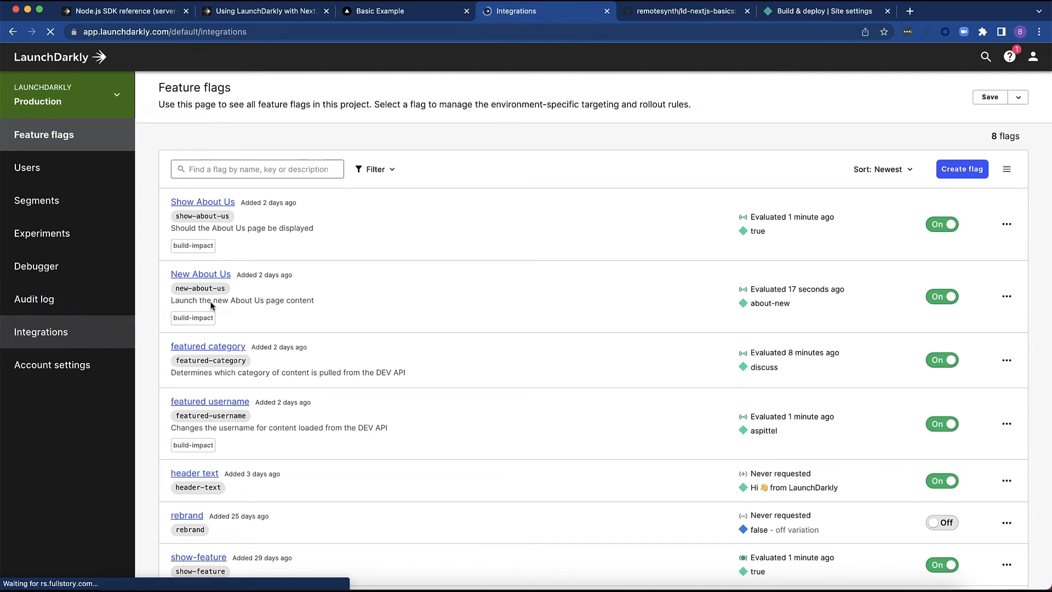
pyautogui.click(40, 331)
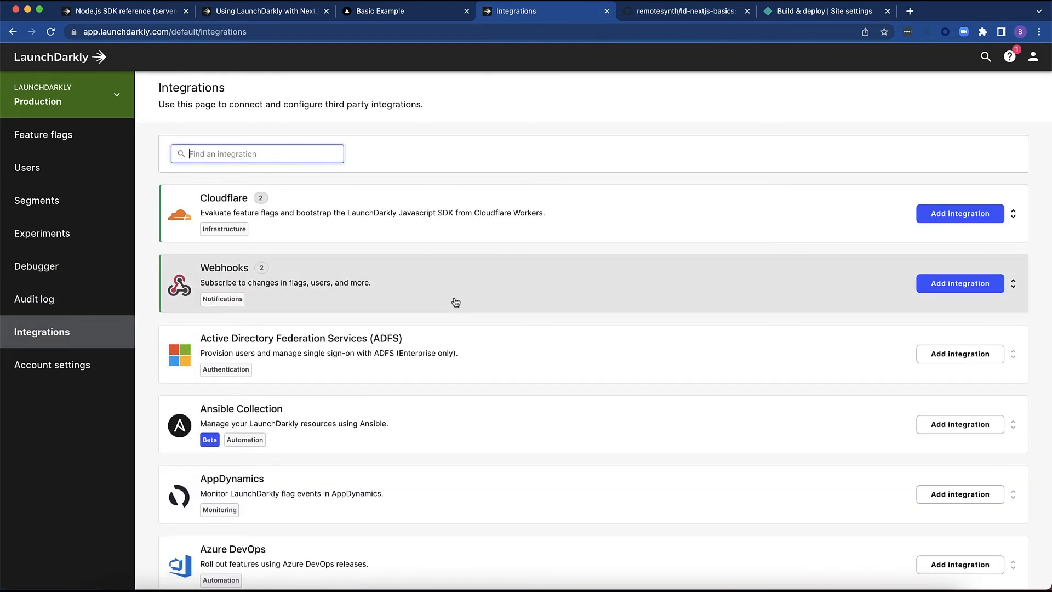
pyautogui.moveTo(274, 286)
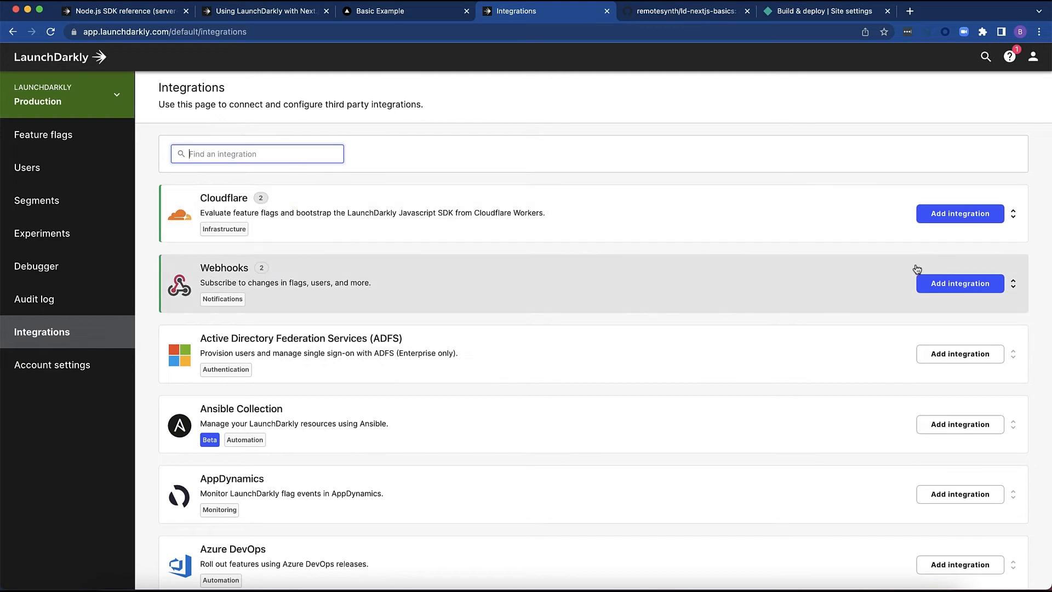
pyautogui.write('web')
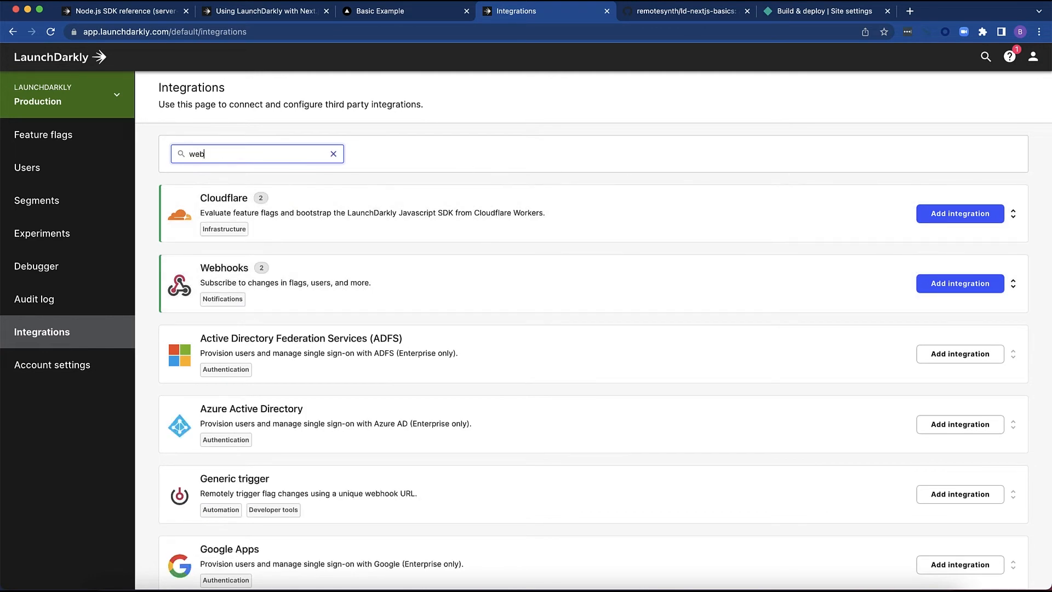
# - Clear the search and expand Webhooks to reveal Netlify Production and Staging
pyautogui.click(334, 154)
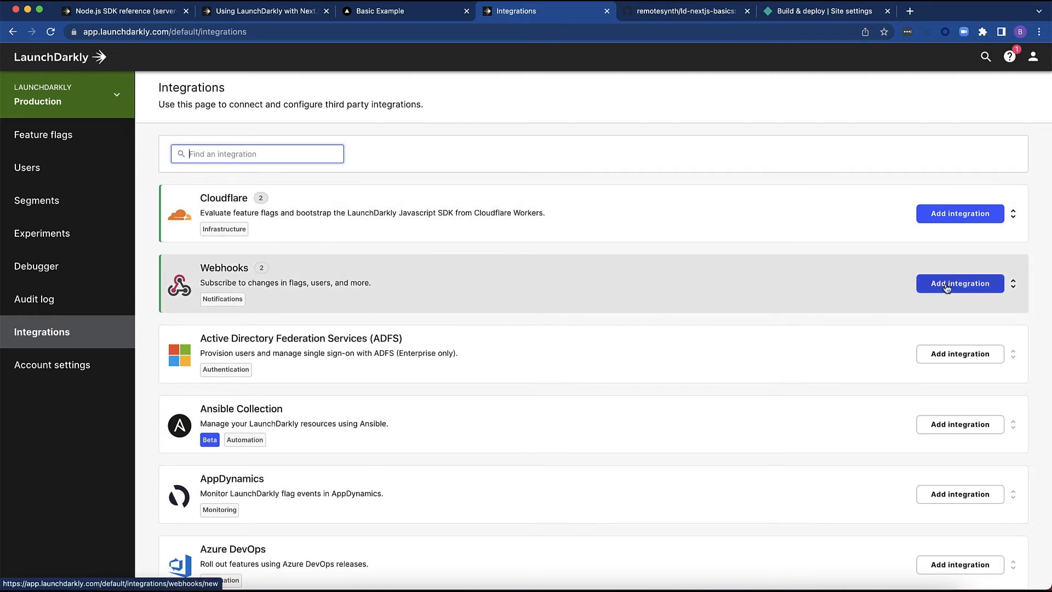
pyautogui.click(1014, 283)
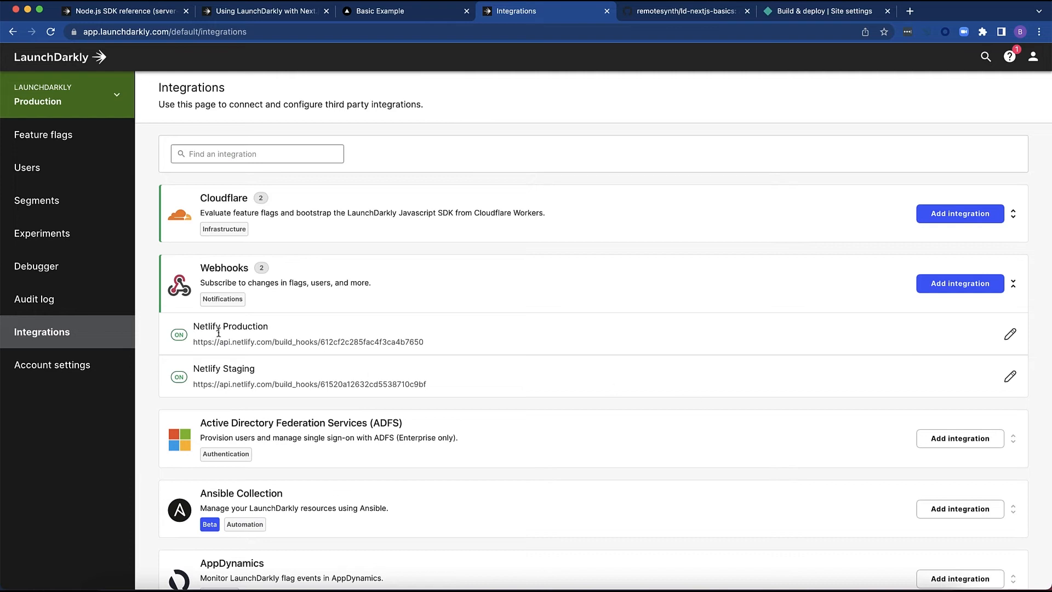
pyautogui.moveTo(470, 384)
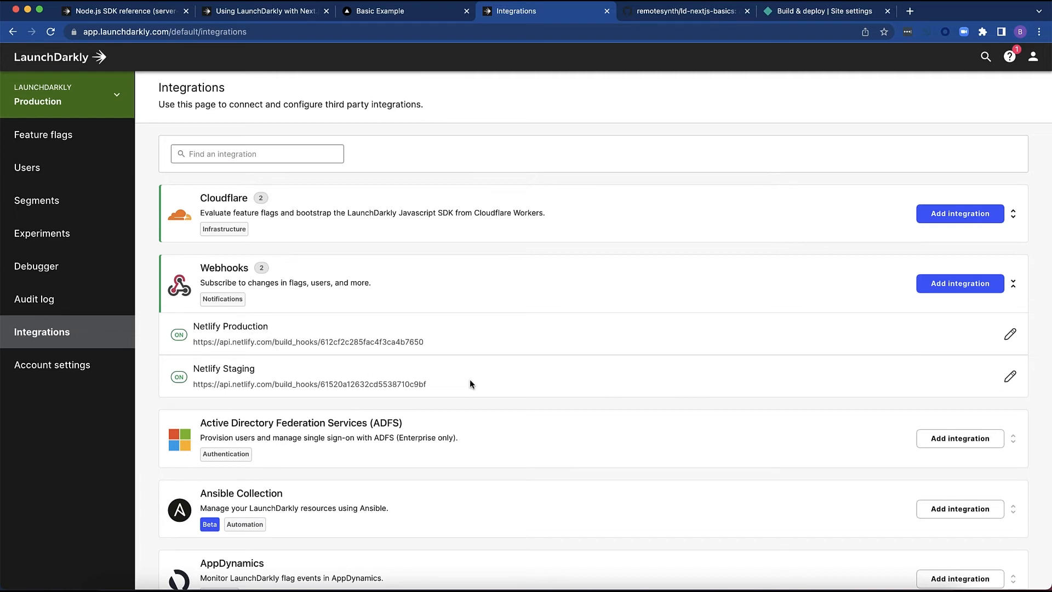
pyautogui.moveTo(881, 355)
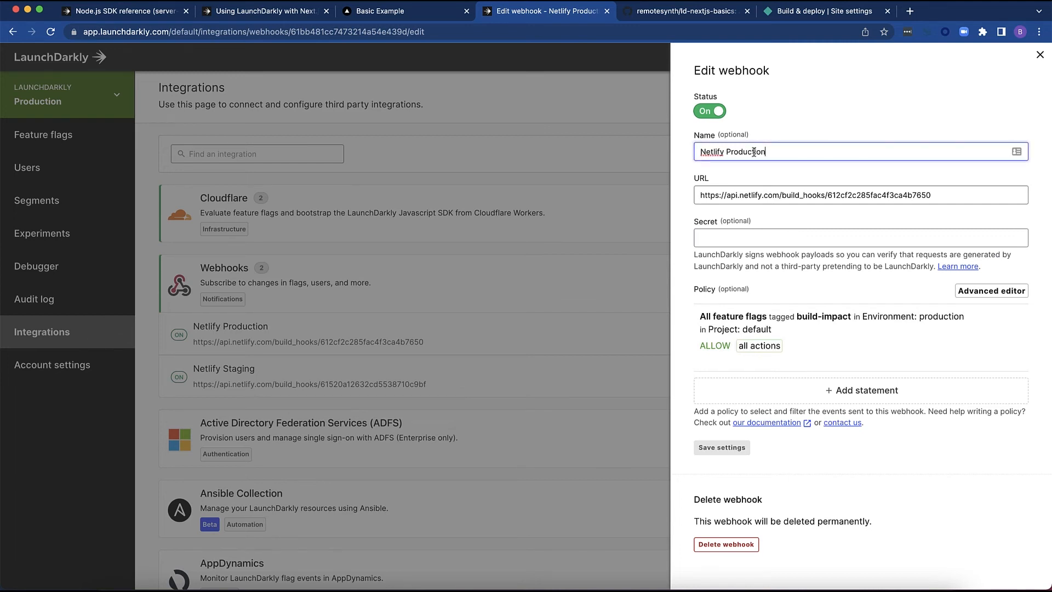
# - Review the Netlify Production build hook URL and switch its policy to the Advanced JSON editor
pyautogui.click(860, 195)
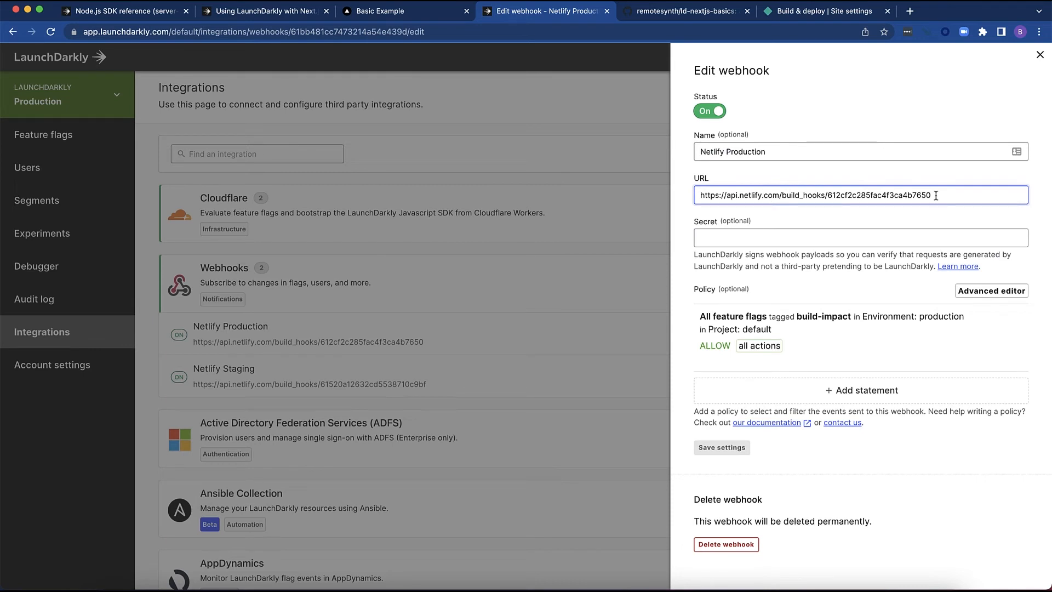
pyautogui.moveTo(854, 282)
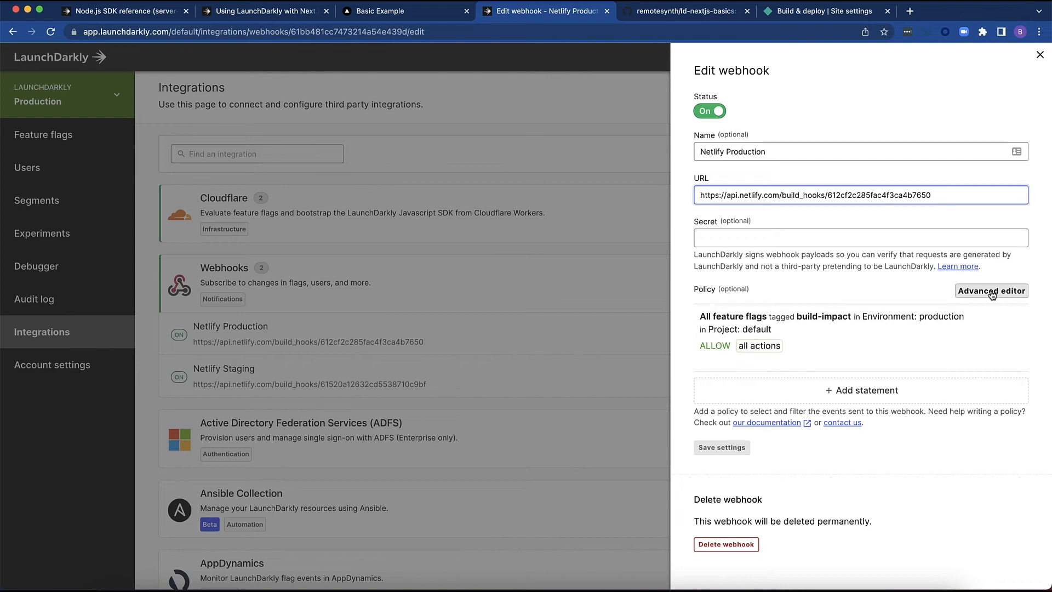
pyautogui.click(991, 291)
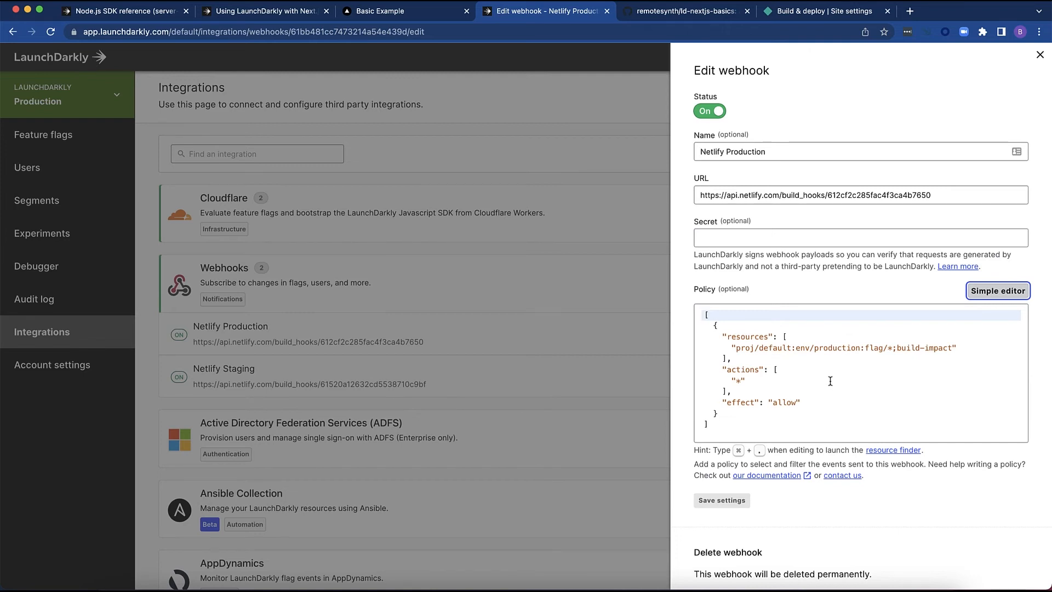
pyautogui.moveTo(760, 363)
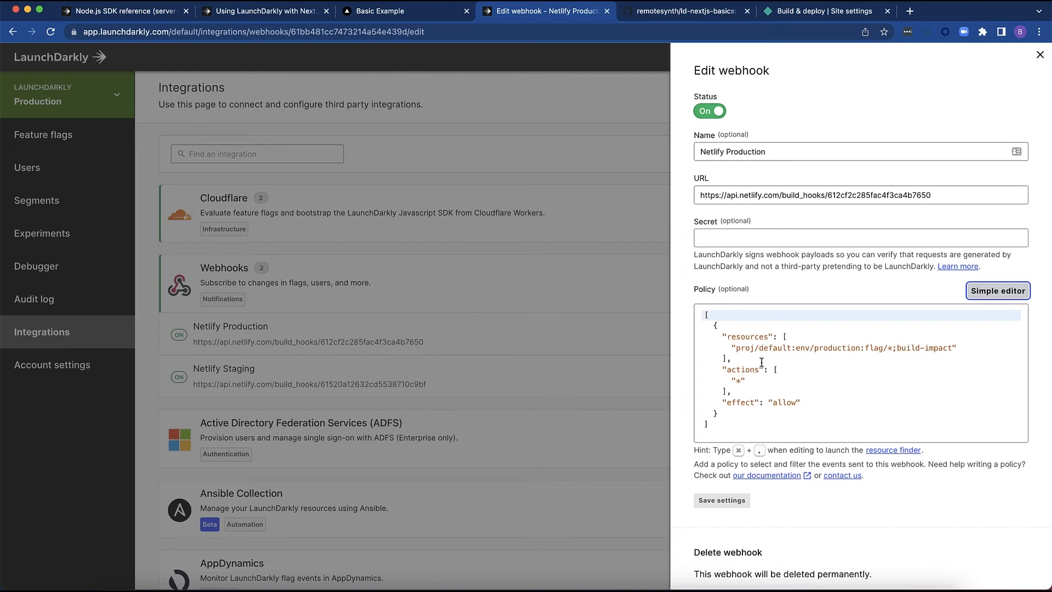
# - Highlight the policy's project, production environment and build-impact tag, then close the panel
pyautogui.doubleClick(772, 348)
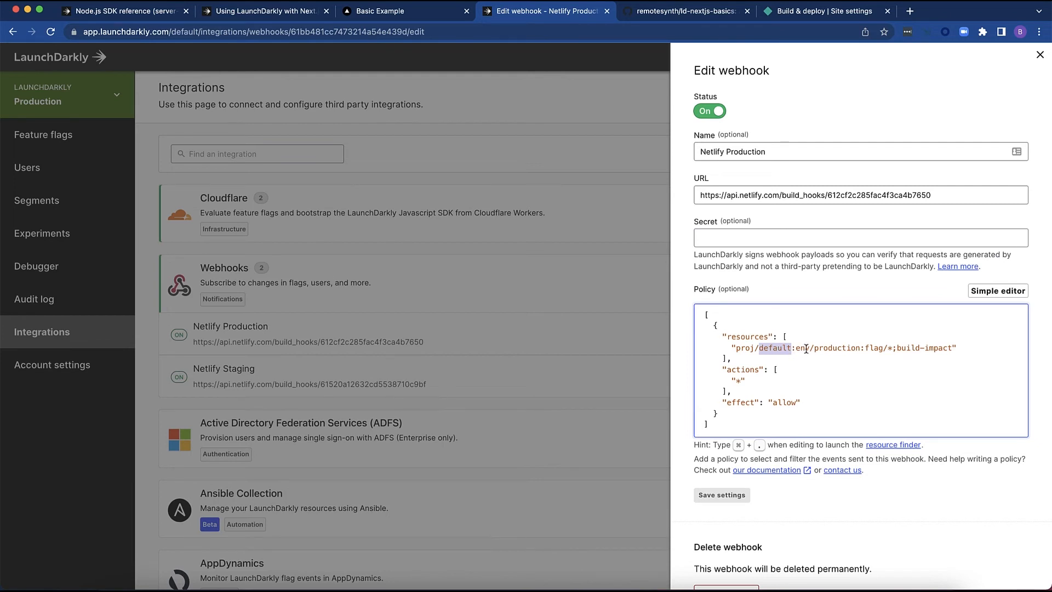
pyautogui.write('production')
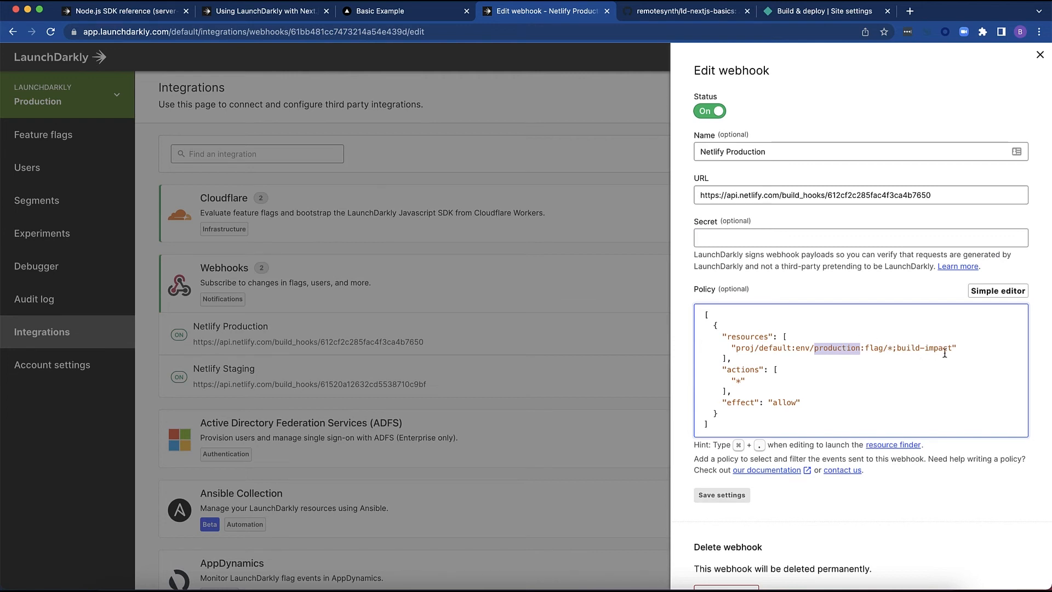
pyautogui.tripleClick(828, 348)
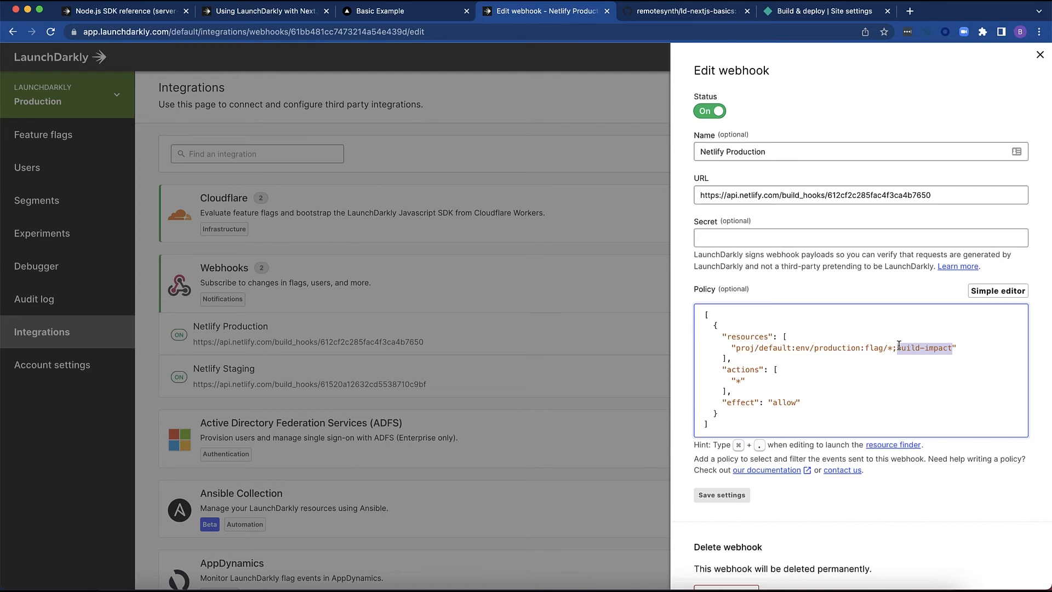
pyautogui.click(1041, 55)
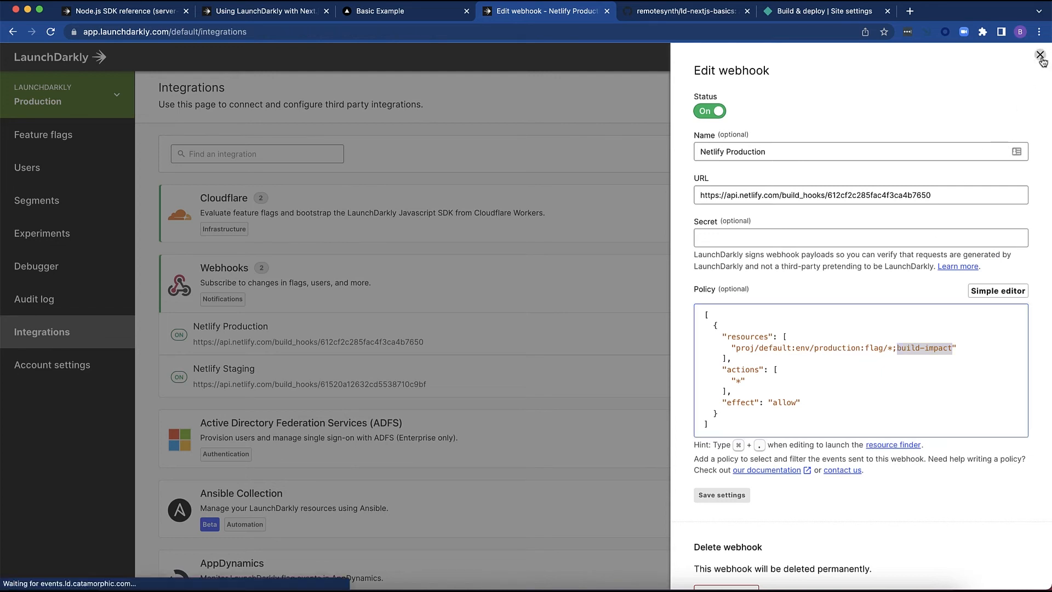
# - Switch the header text flag Off in Production and save the change
pyautogui.click(1043, 55)
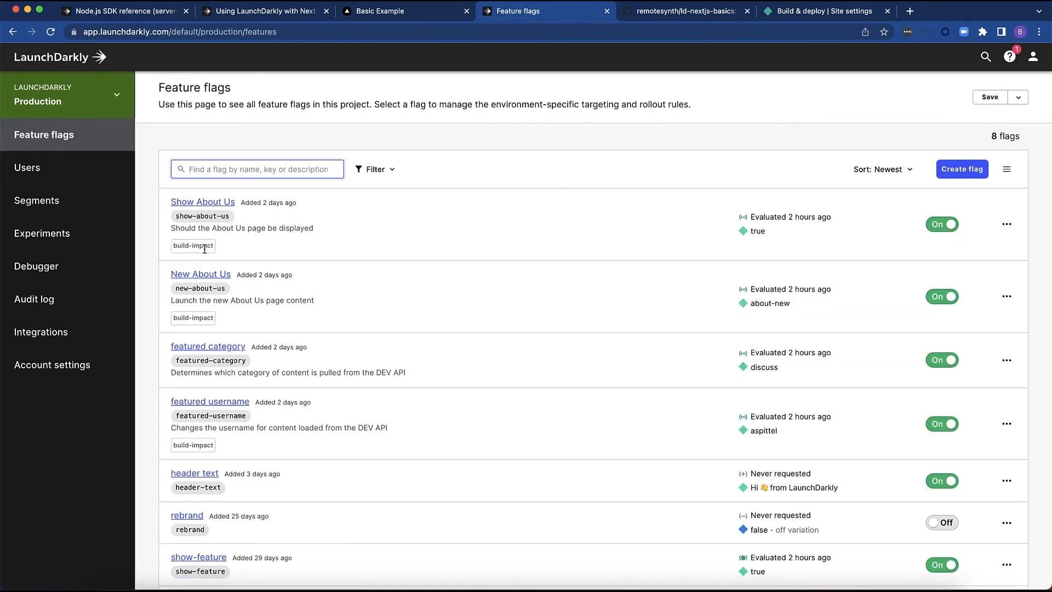
pyautogui.scroll(-3)
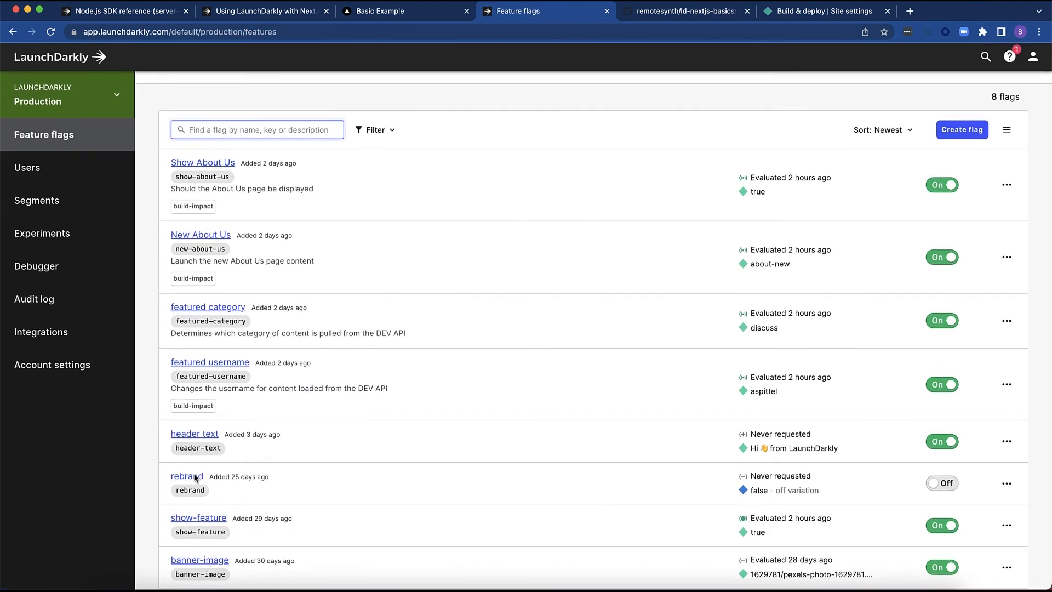
pyautogui.moveTo(450, 440)
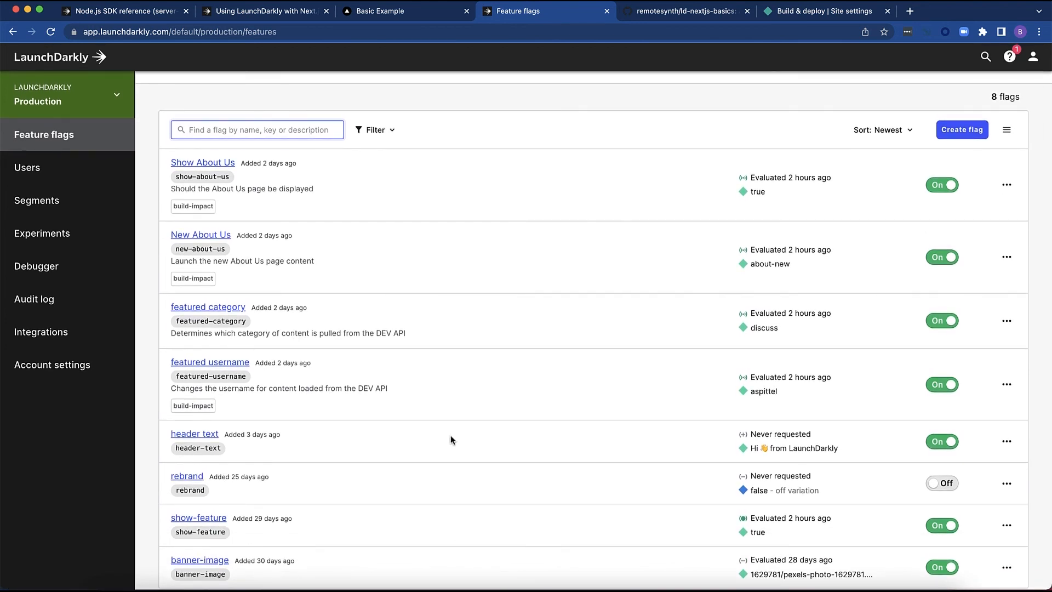
pyautogui.click(943, 442)
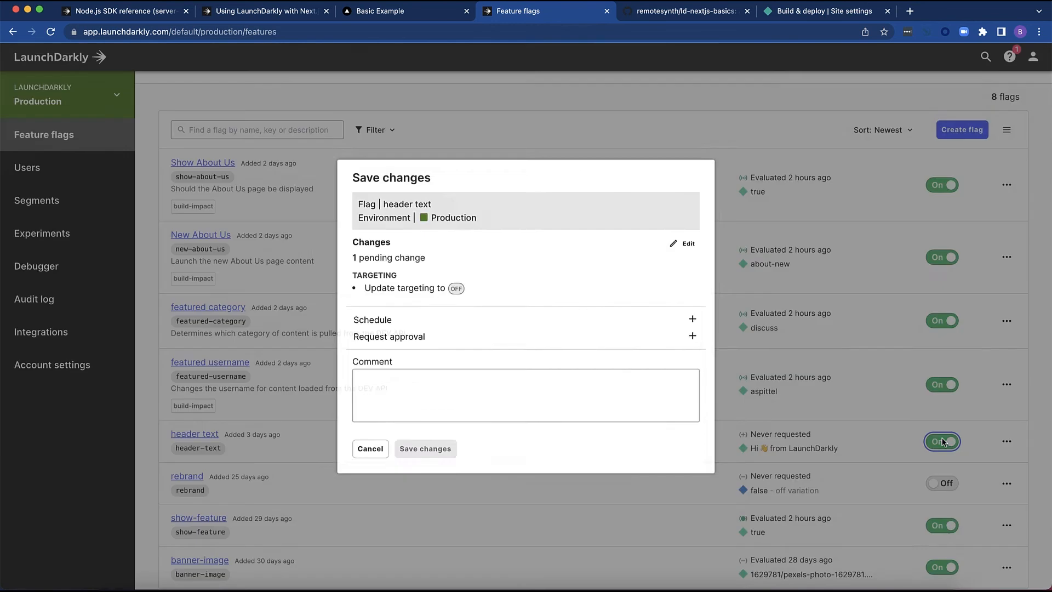
pyautogui.click(425, 448)
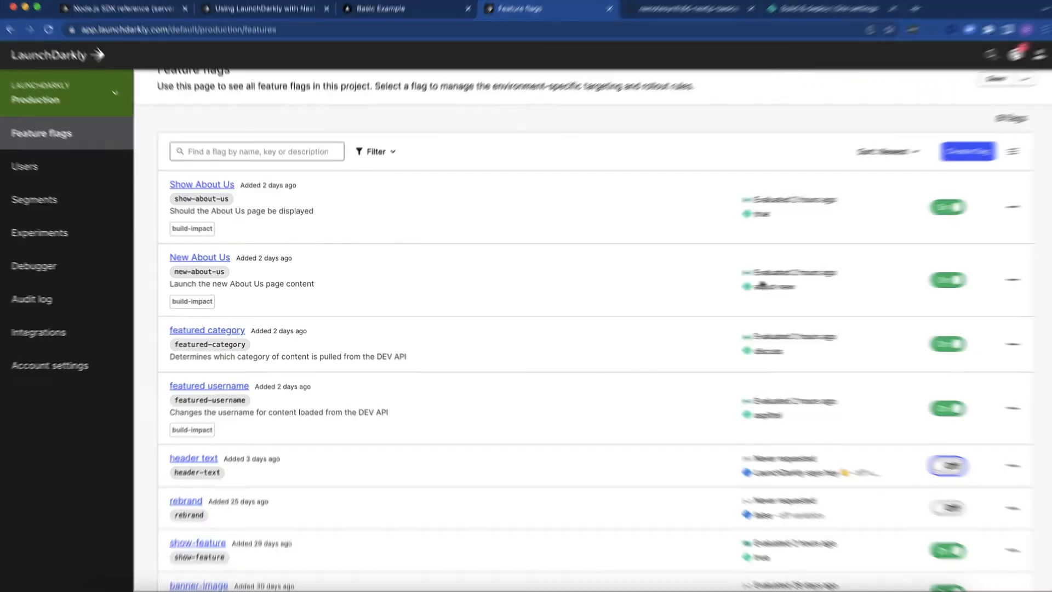
# - Review the Next.js docs guide and Netlify's LaunchDarkly flags blog post
pyautogui.click(255, 9)
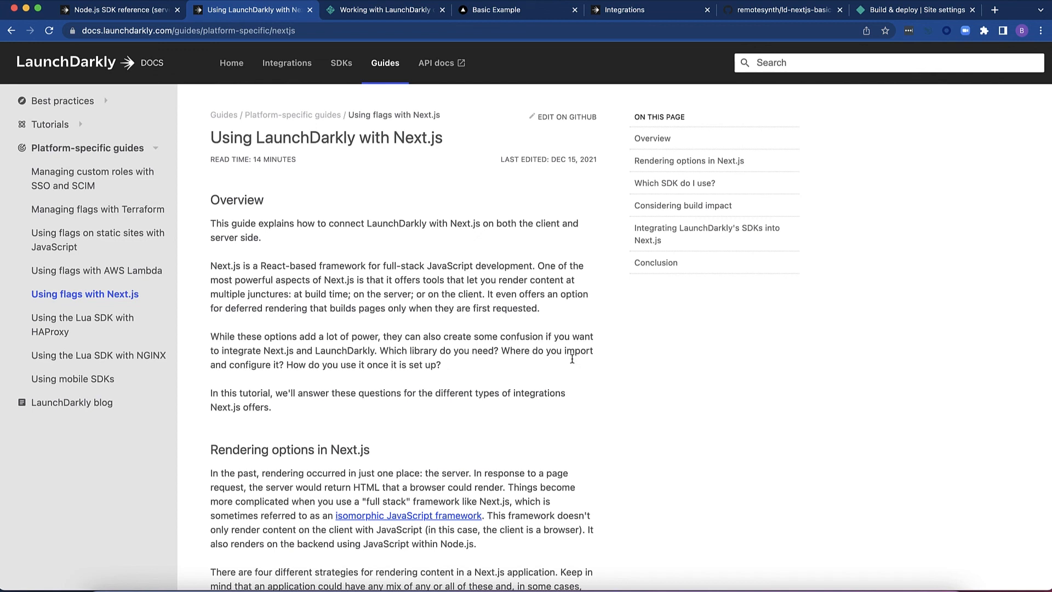
pyautogui.click(384, 10)
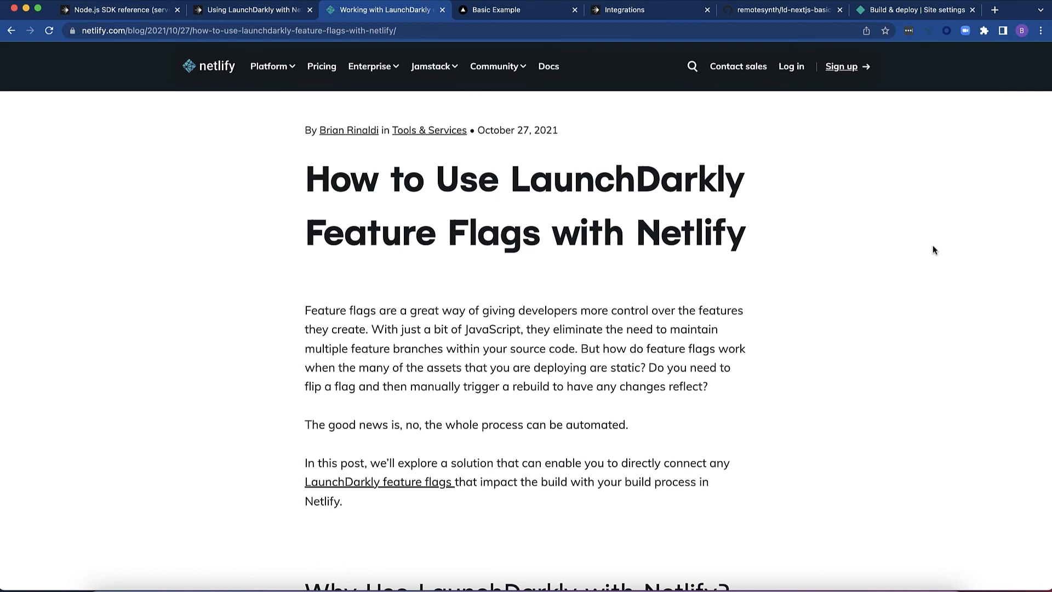
pyautogui.moveTo(929, 268)
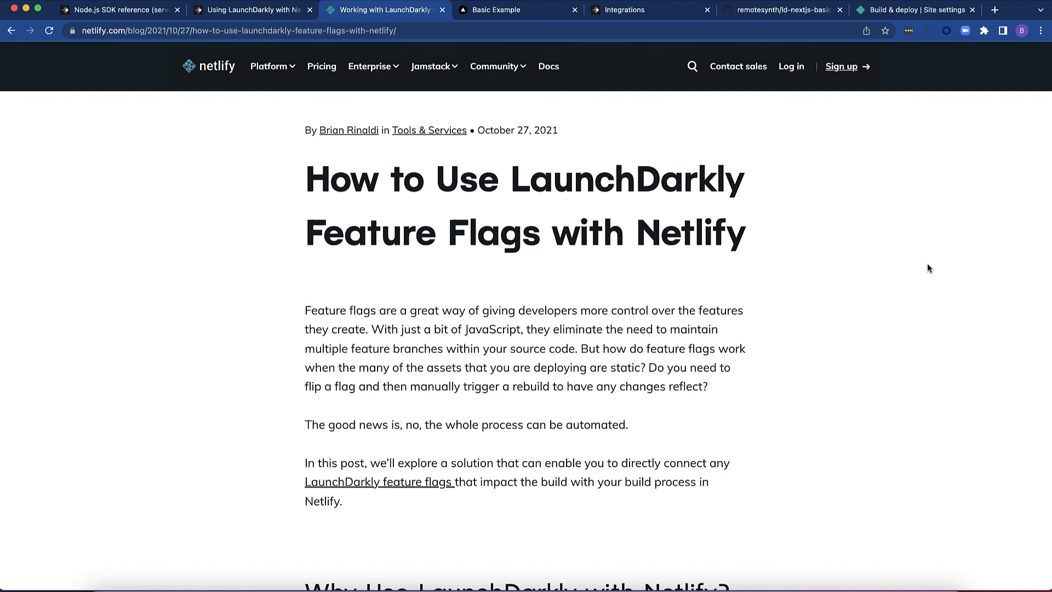
# - Return to the Next.js guide, then show the ld-nextjs-basics GitHub repository
pyautogui.click(252, 10)
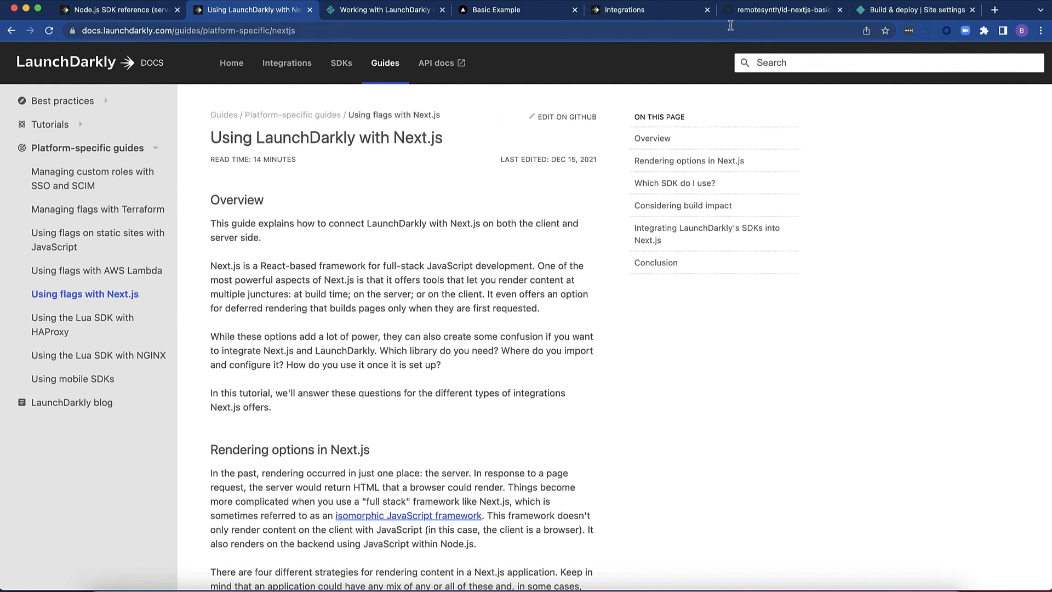
pyautogui.click(782, 9)
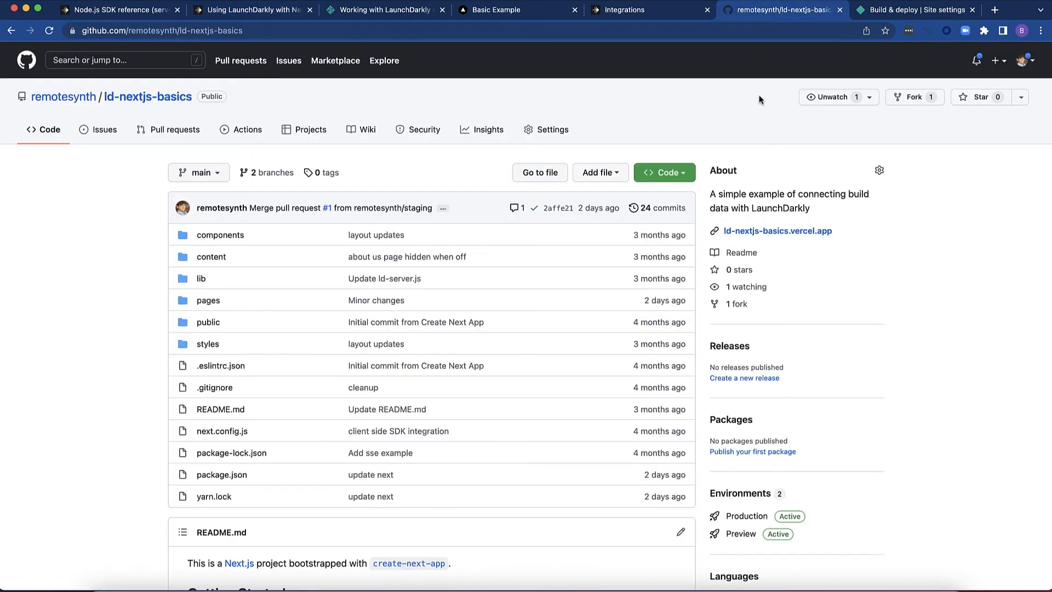
pyautogui.moveTo(478, 179)
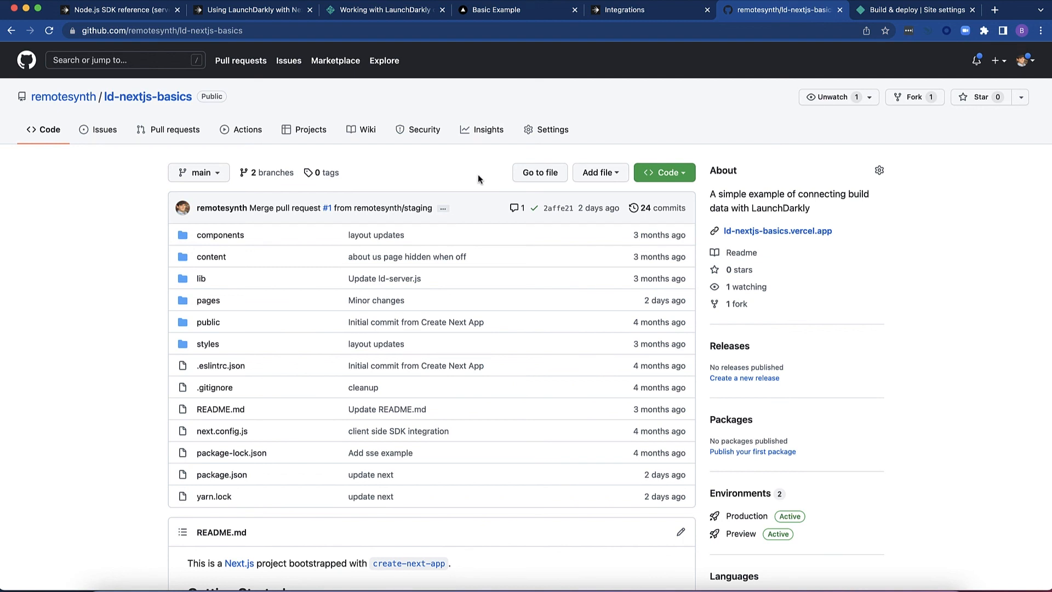